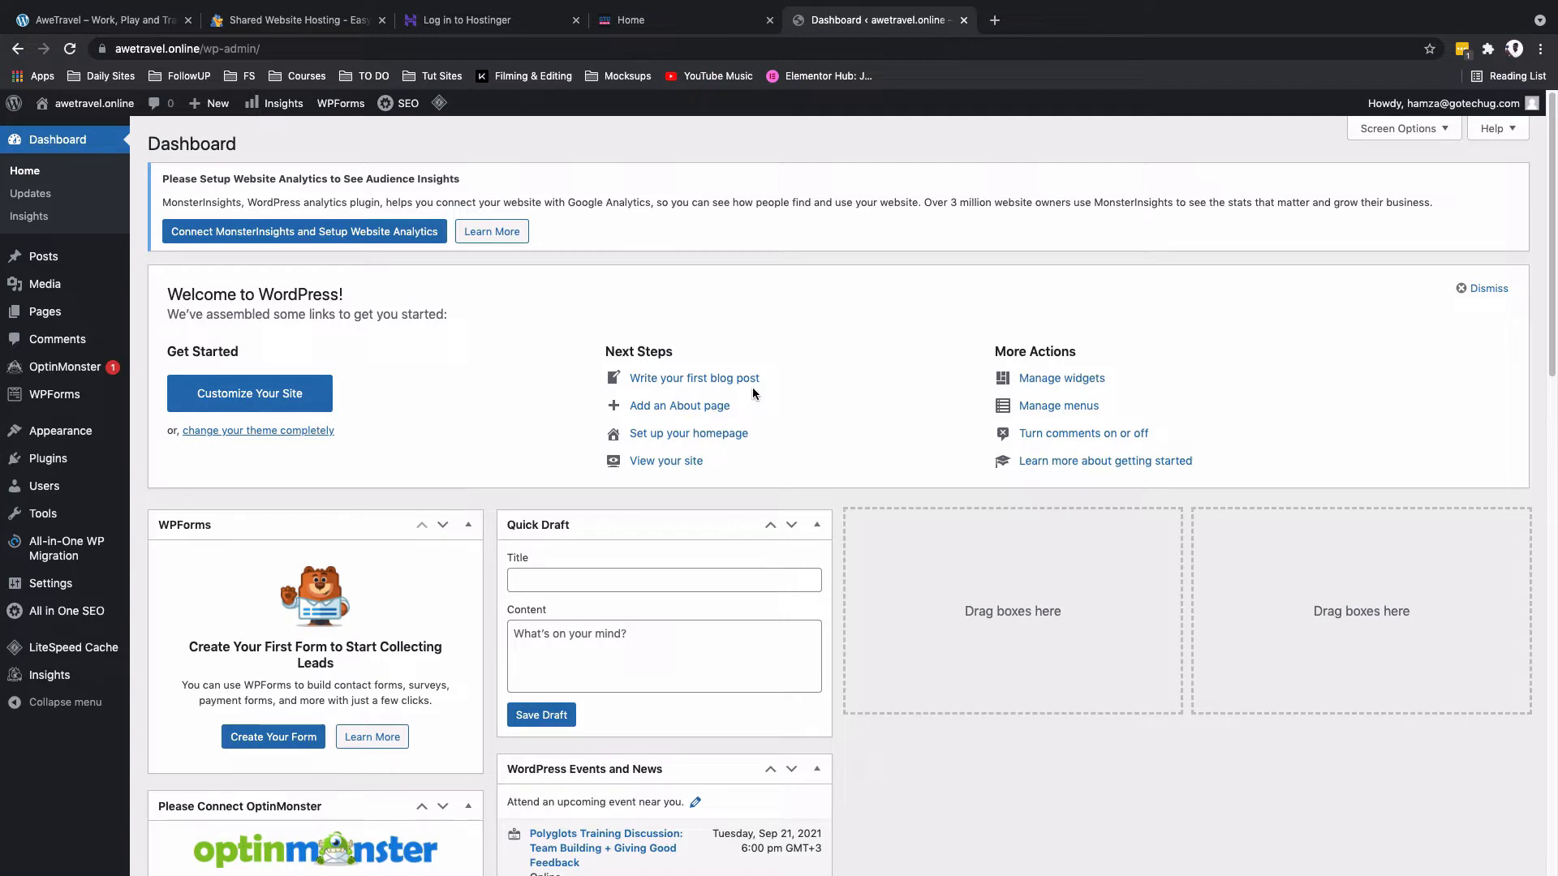
mouse_move(858, 445)
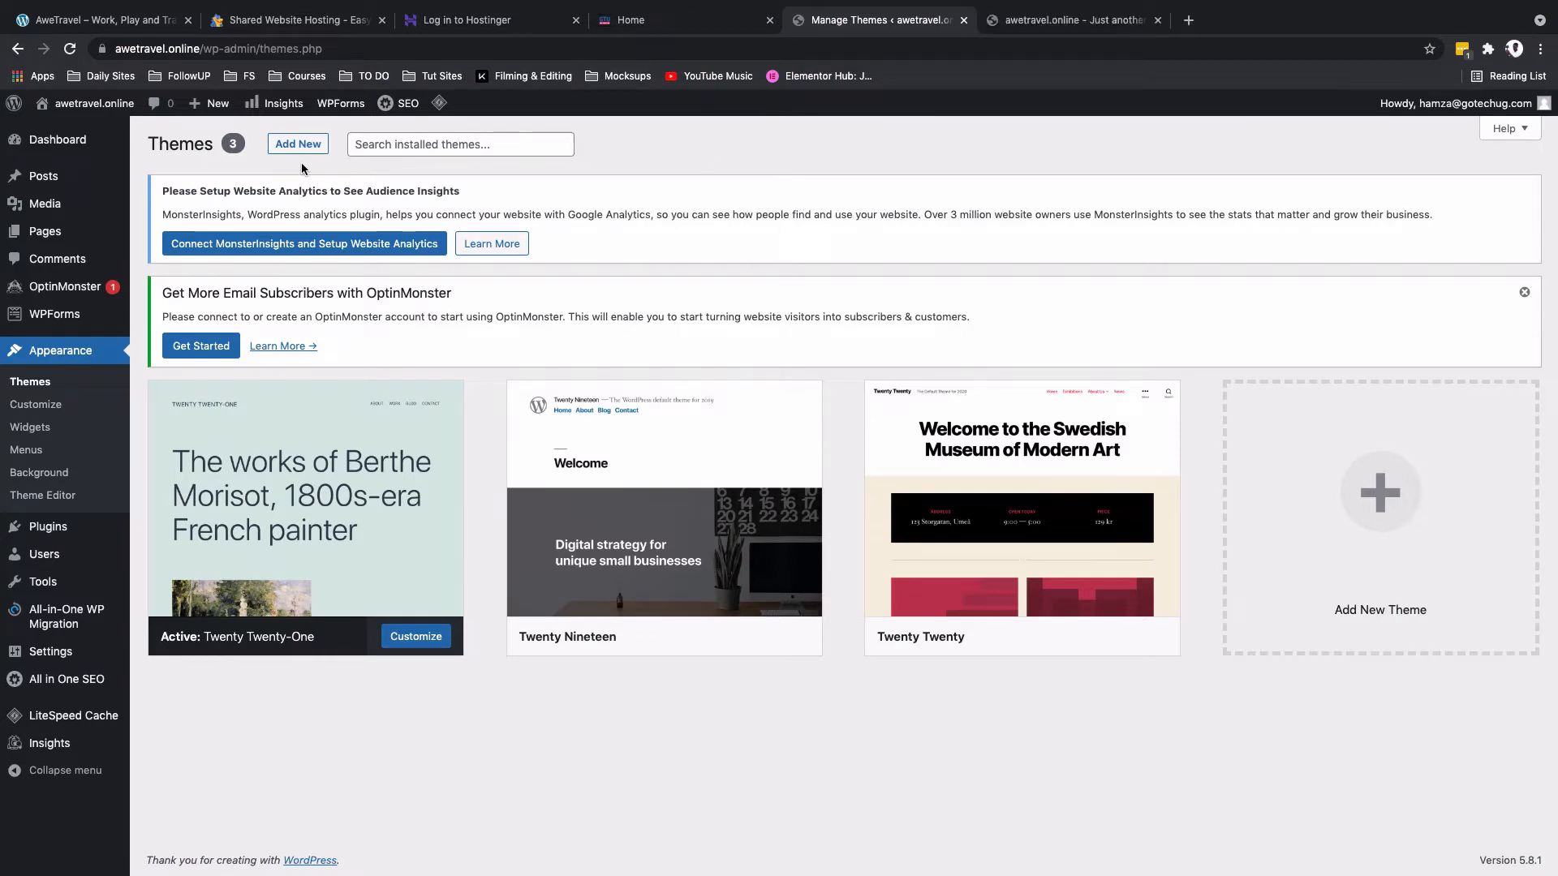
Step: Search the theme directory for 'kadence', install Kadence and activate it
click(297, 143)
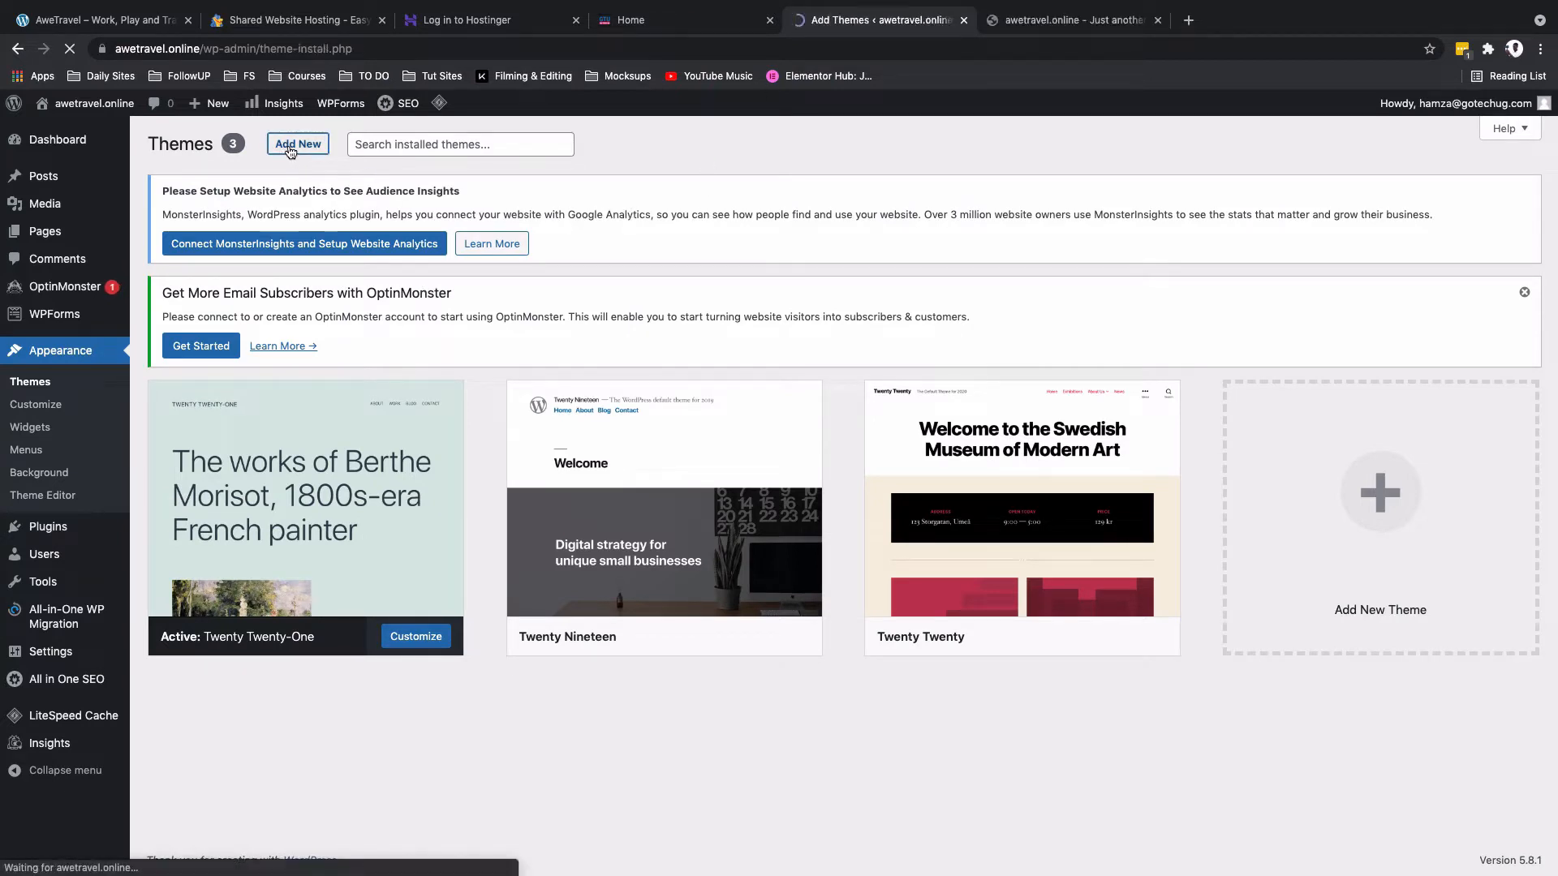
click(297, 145)
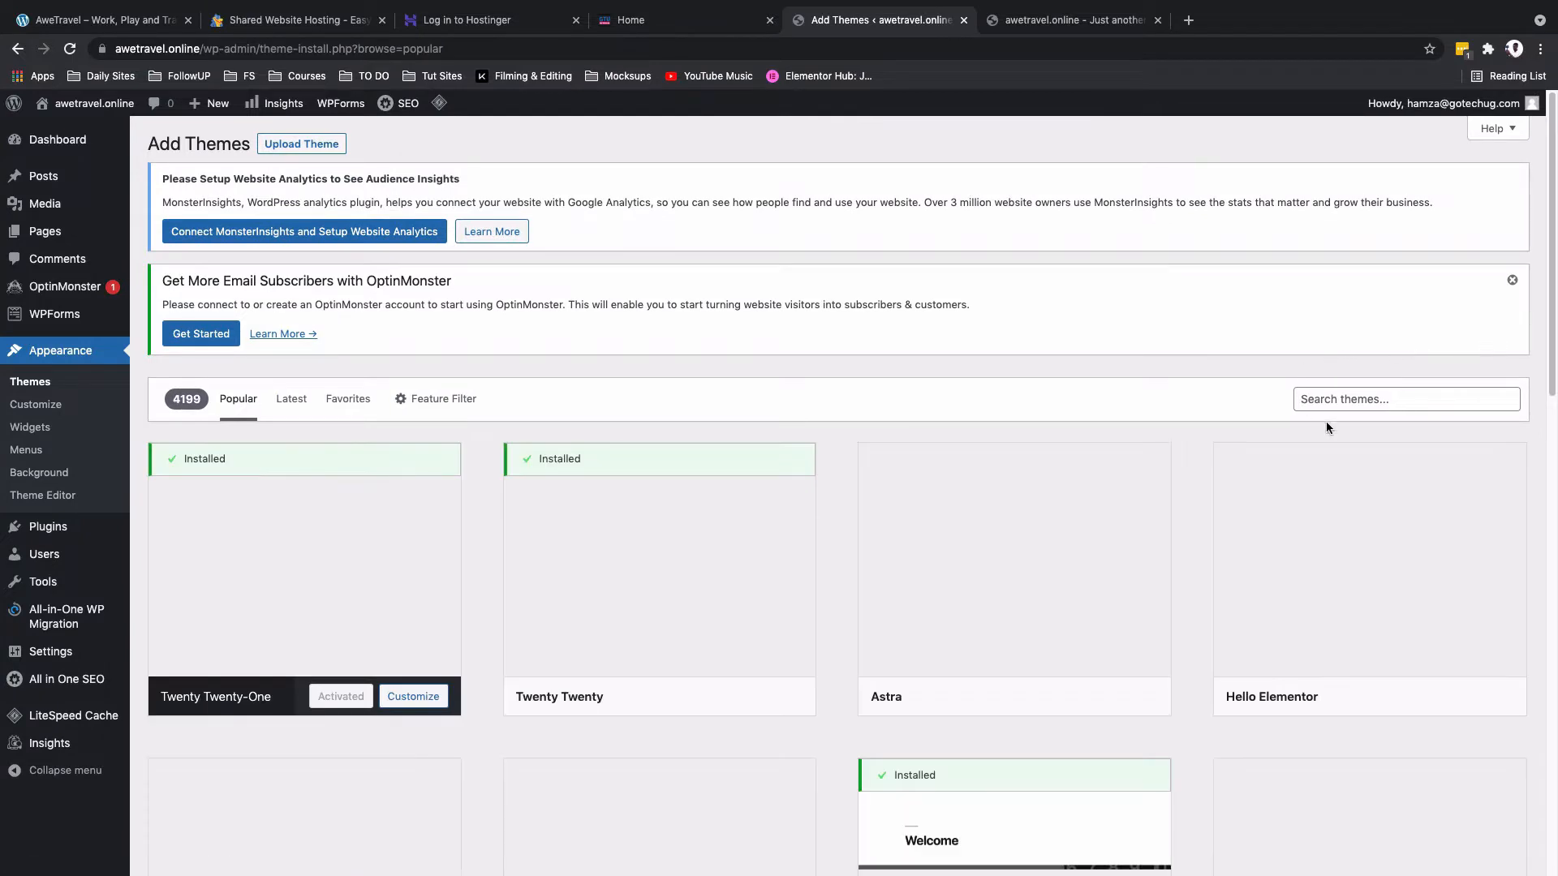
text(k)
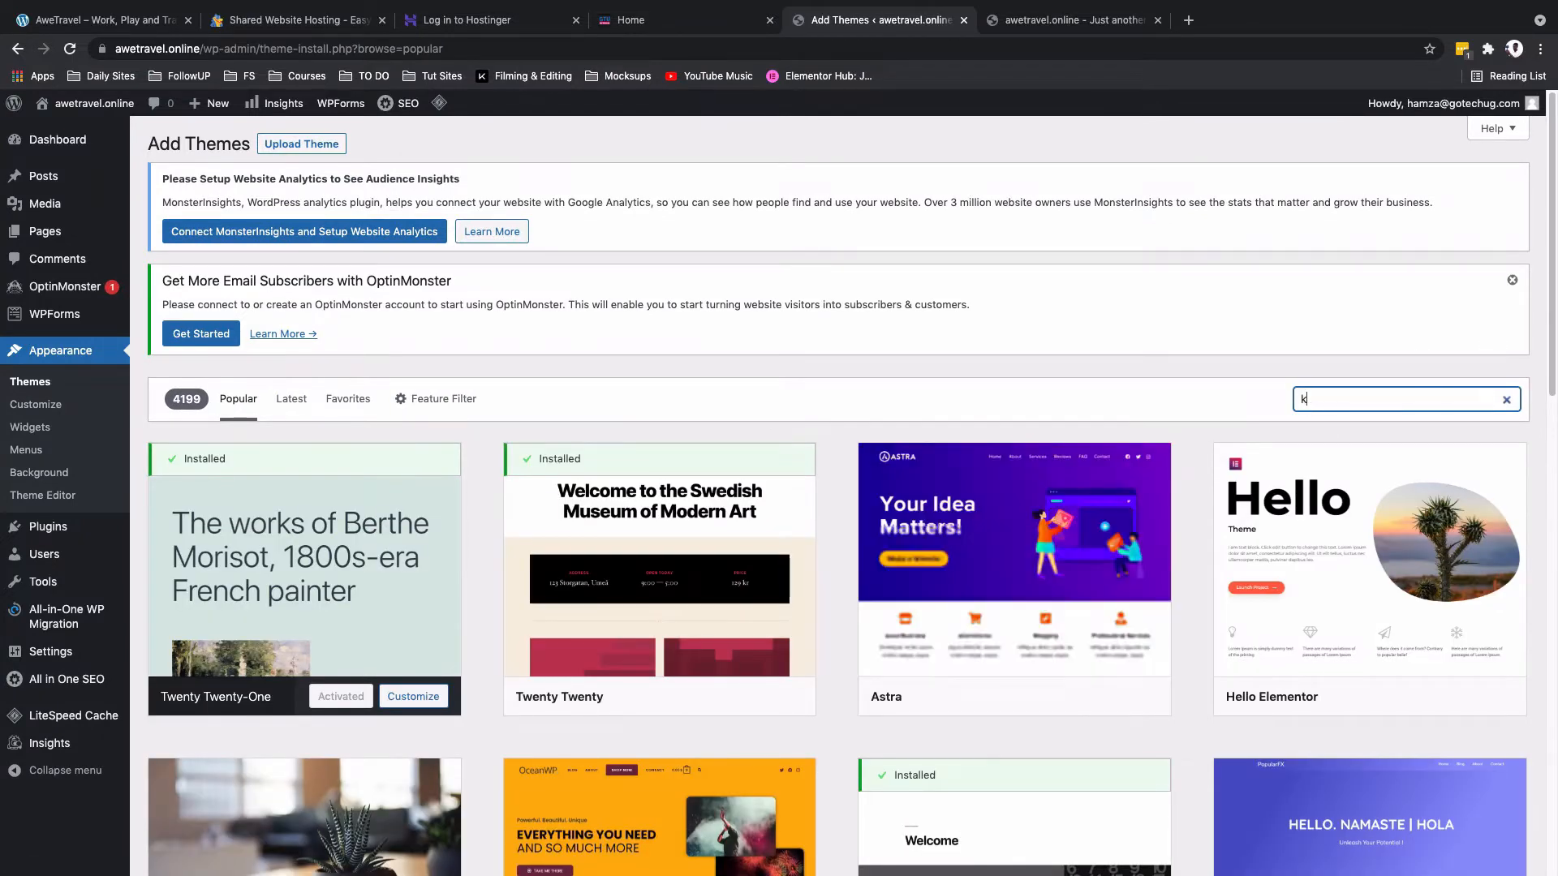
text(adence)
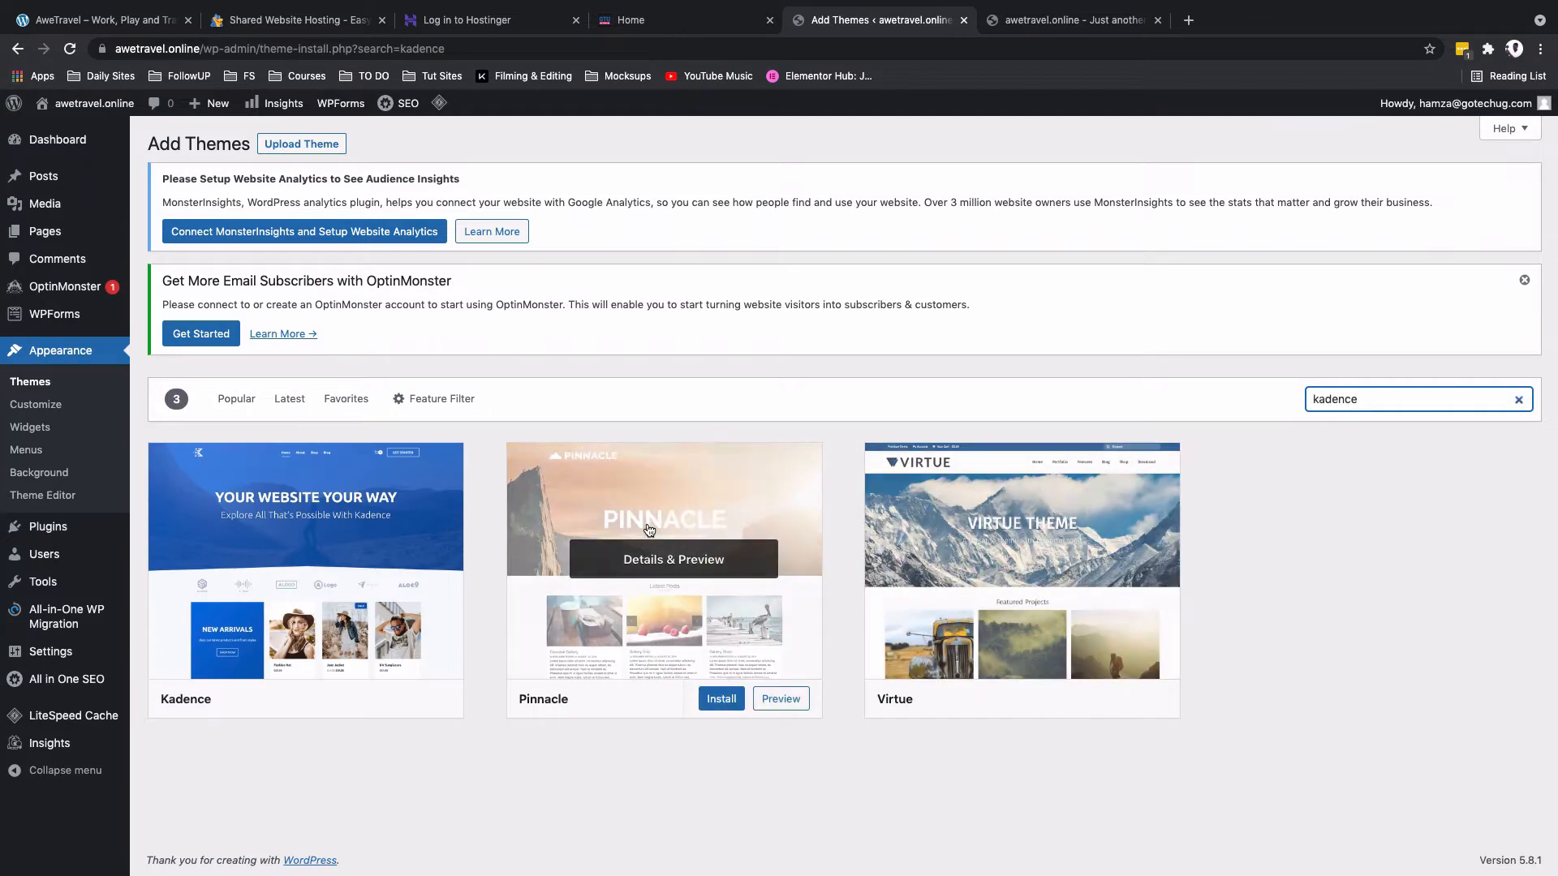
click(341, 698)
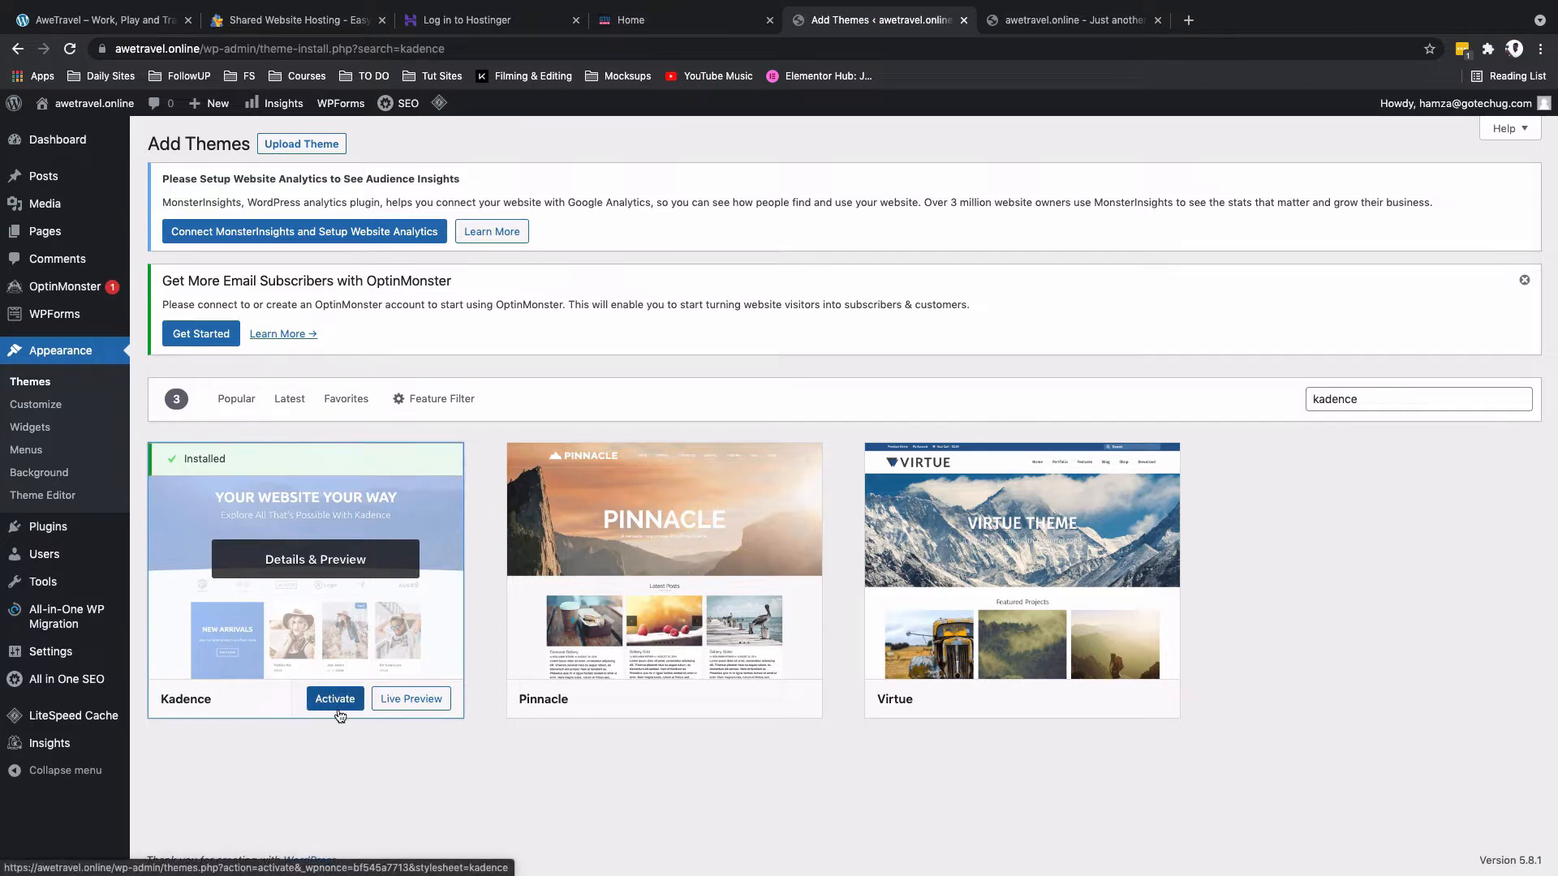
click(334, 698)
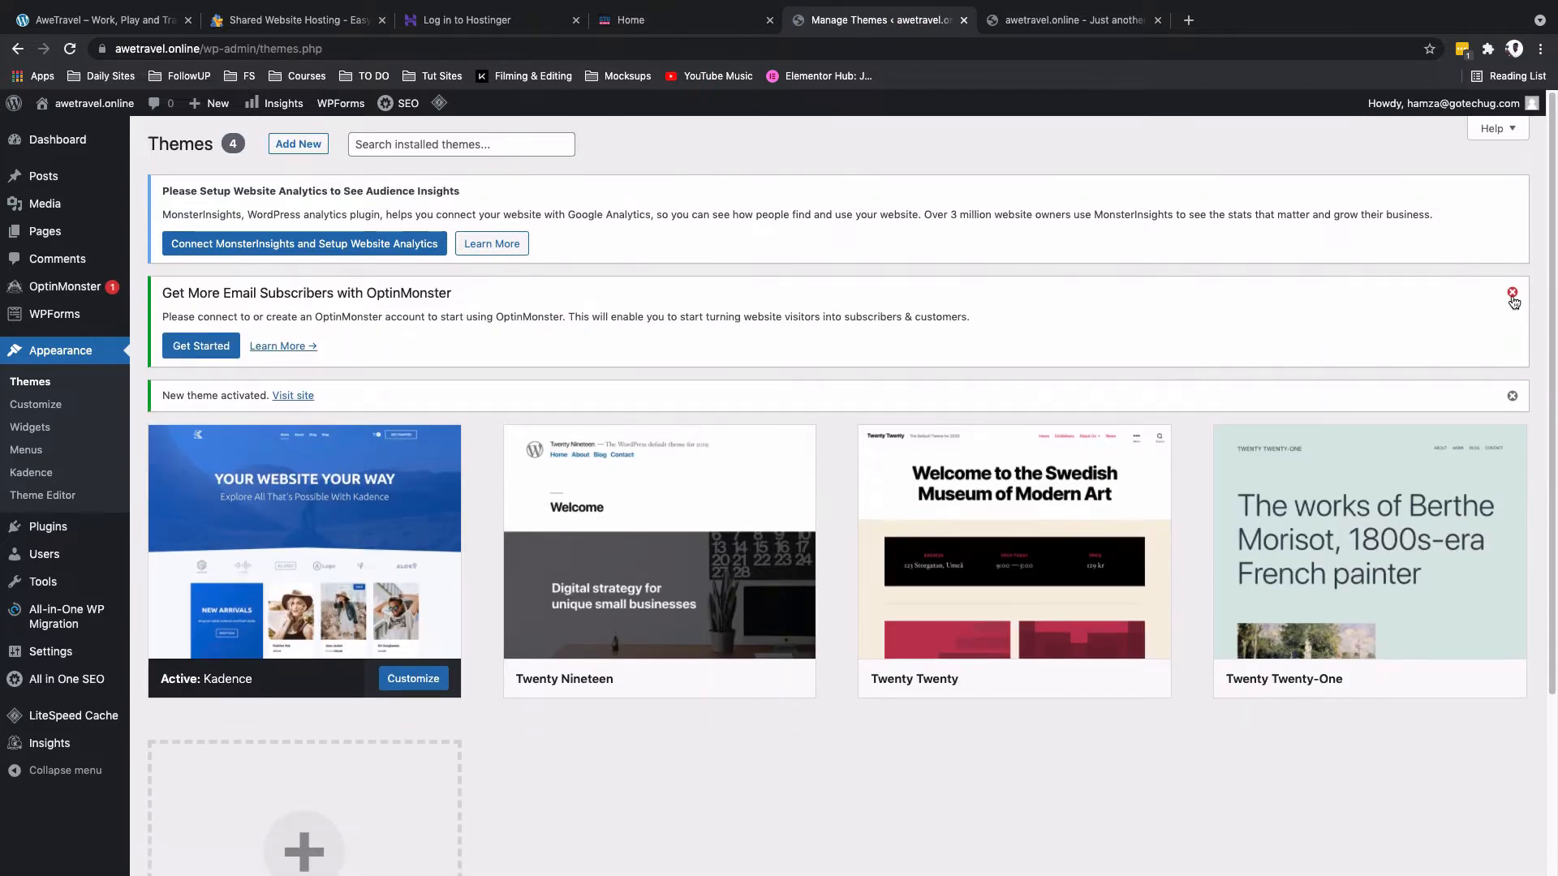
Step: Dismiss the OptinMonster notice and delete the Twenty Twenty theme
click(1512, 293)
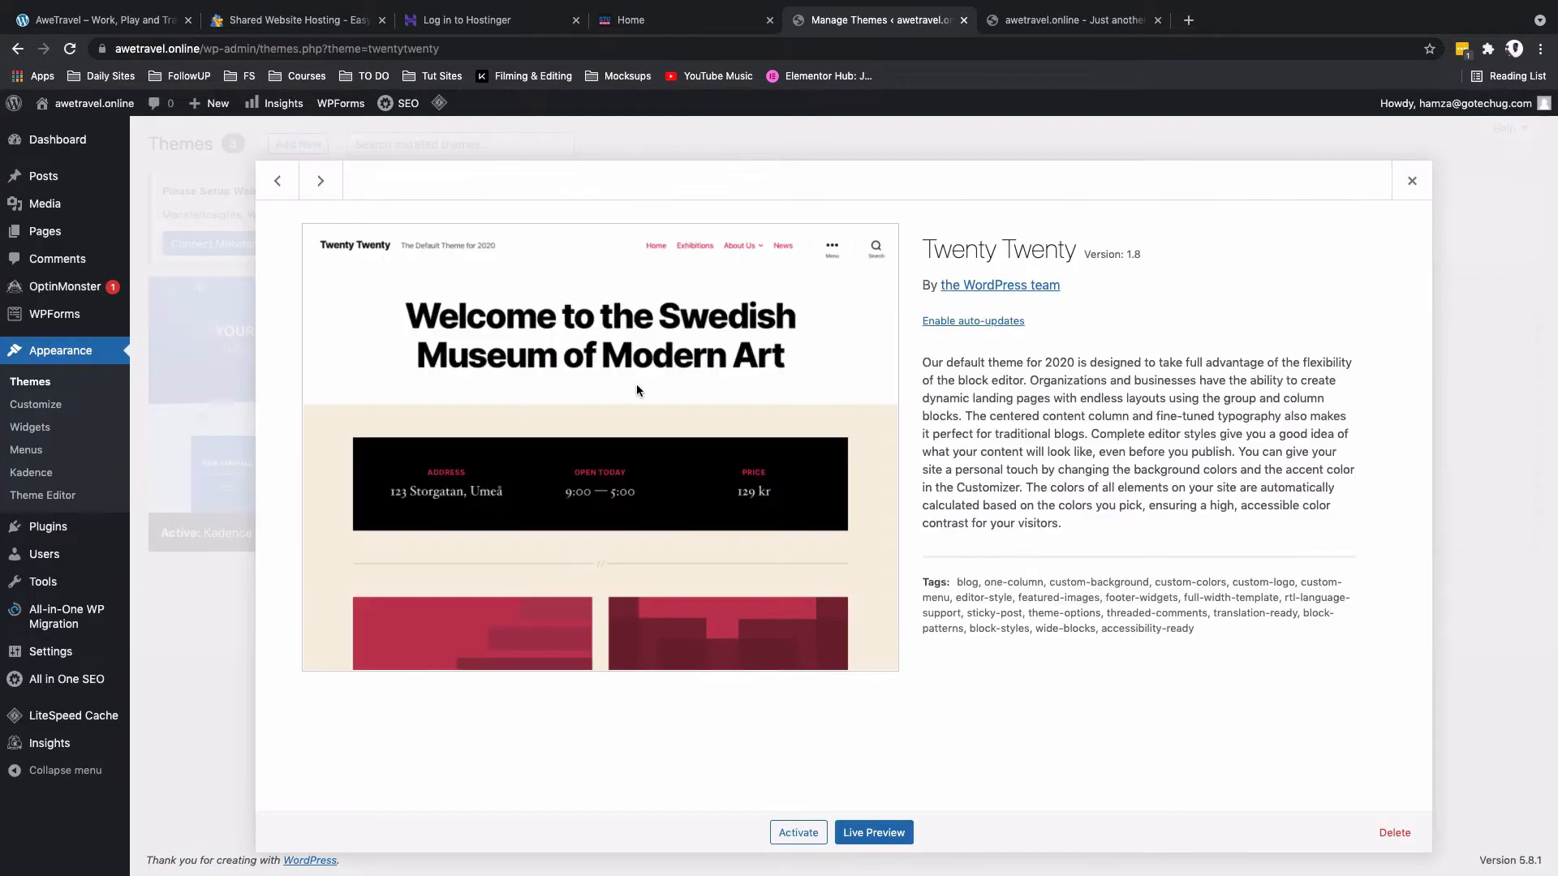
click(1392, 833)
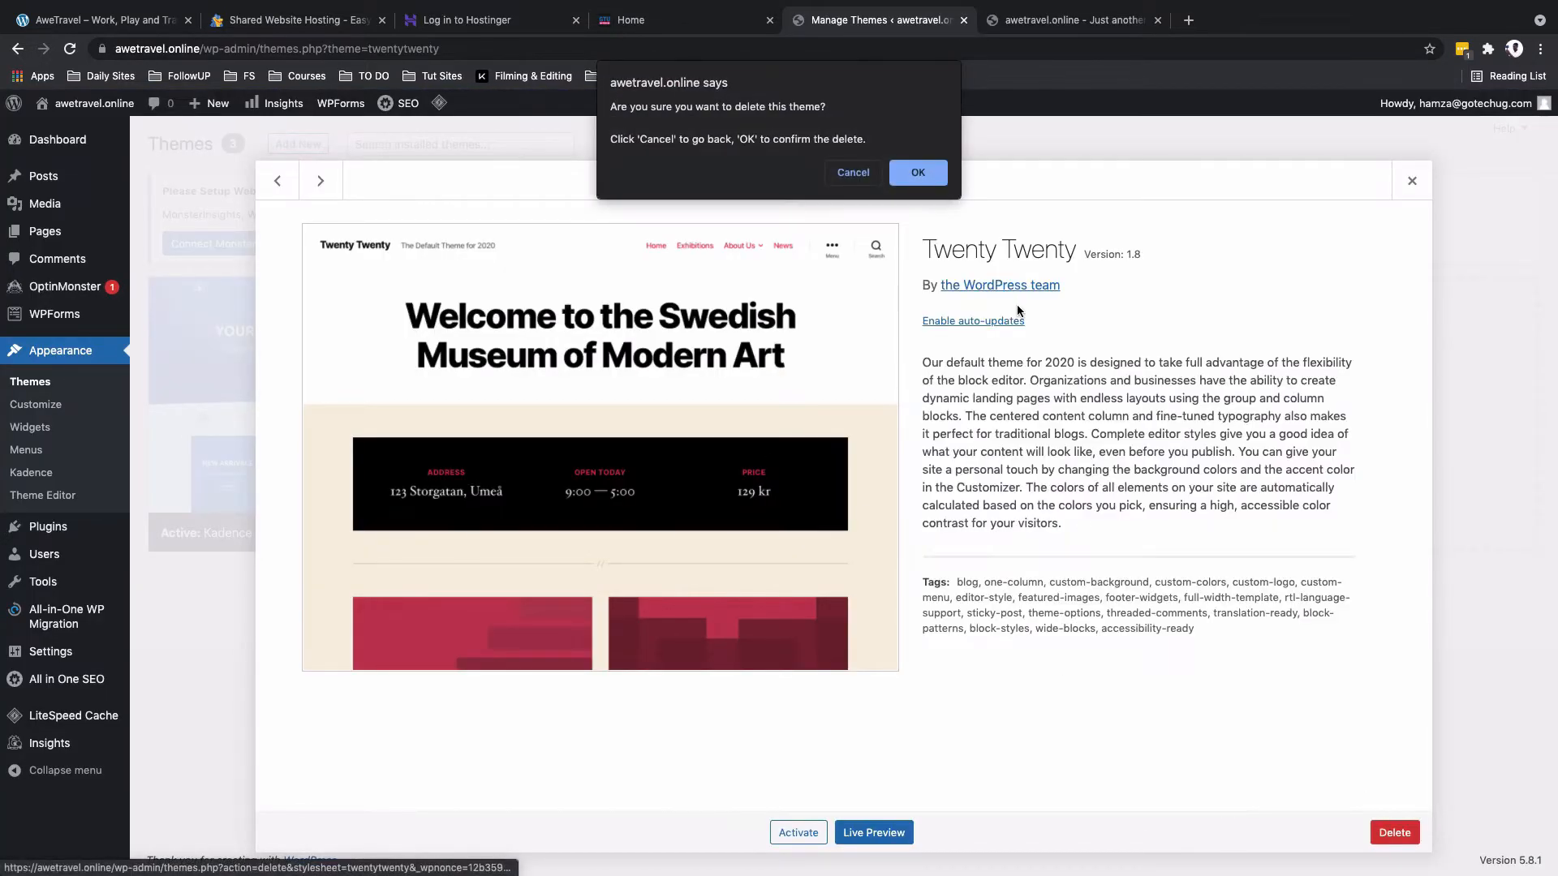
click(915, 172)
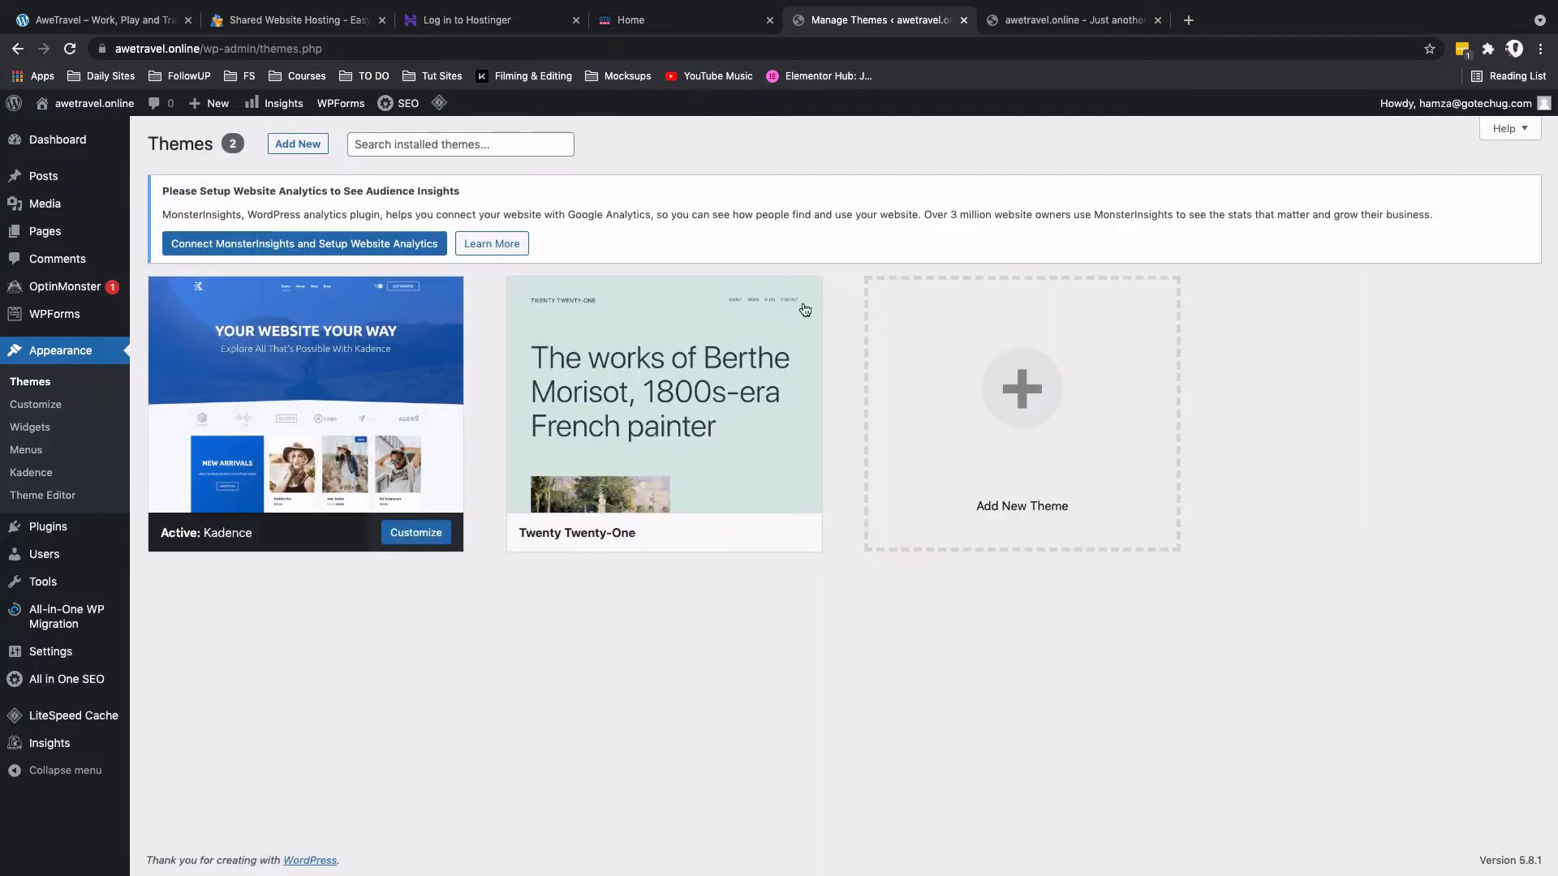
Step: Delete the Twenty Twenty-One theme from its details view
click(662, 407)
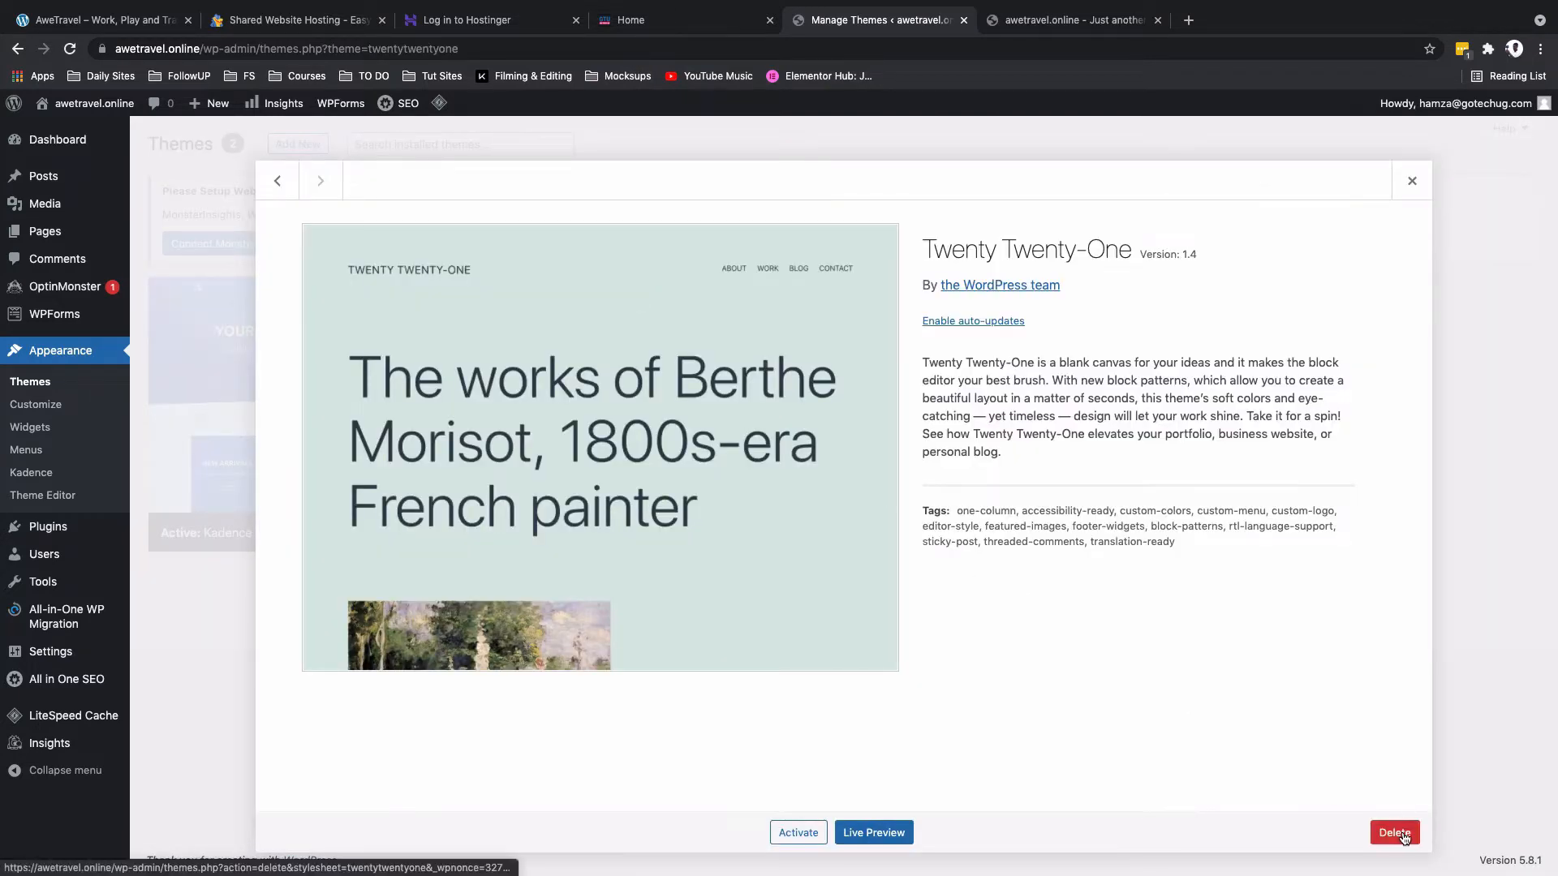
click(1394, 833)
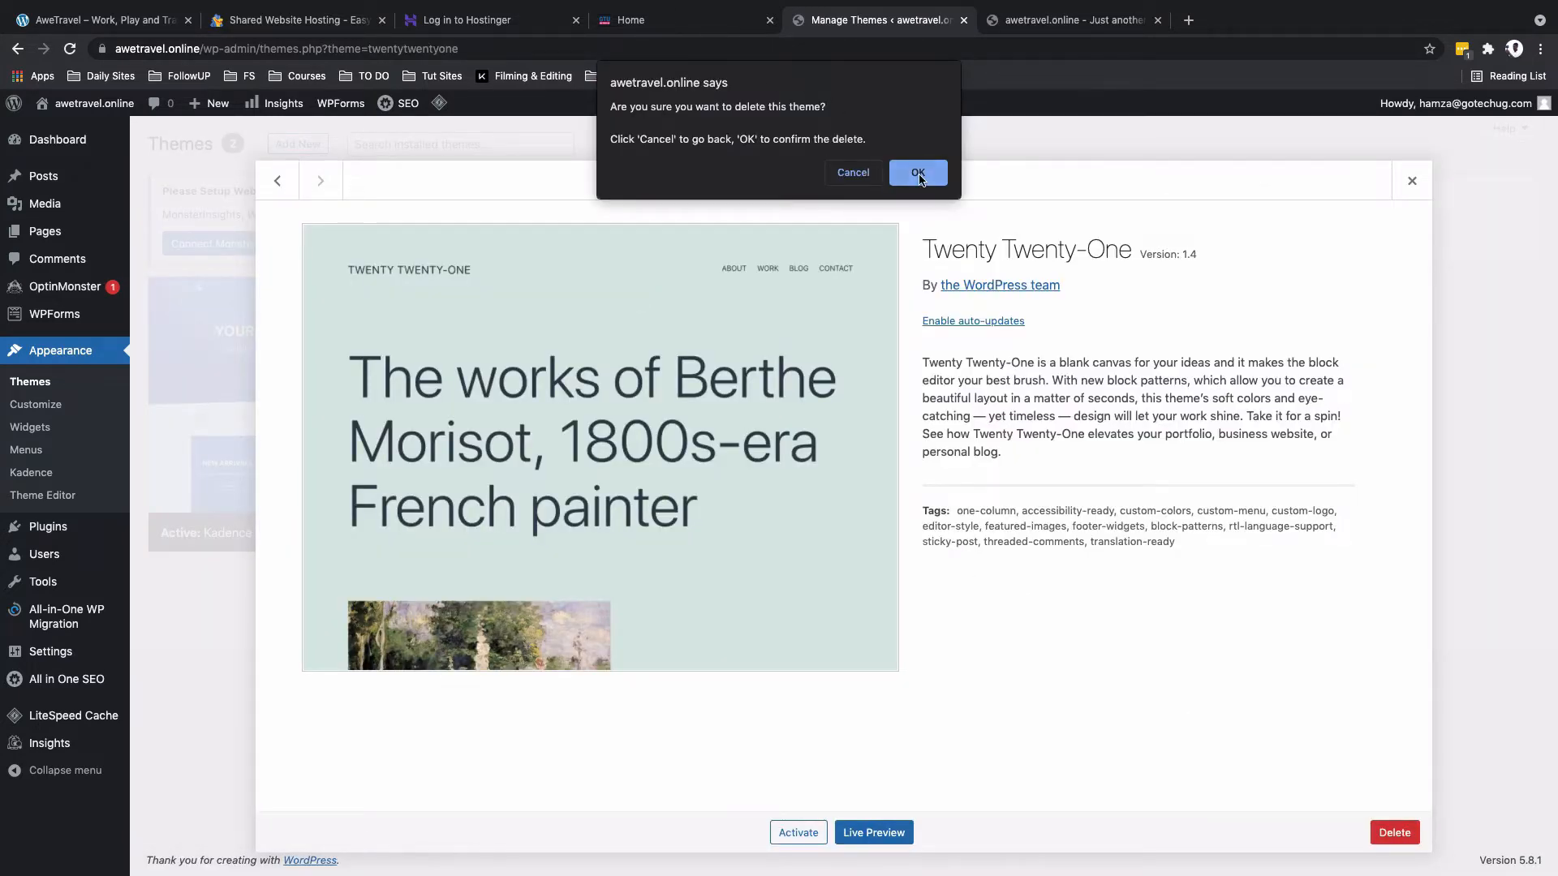
click(915, 172)
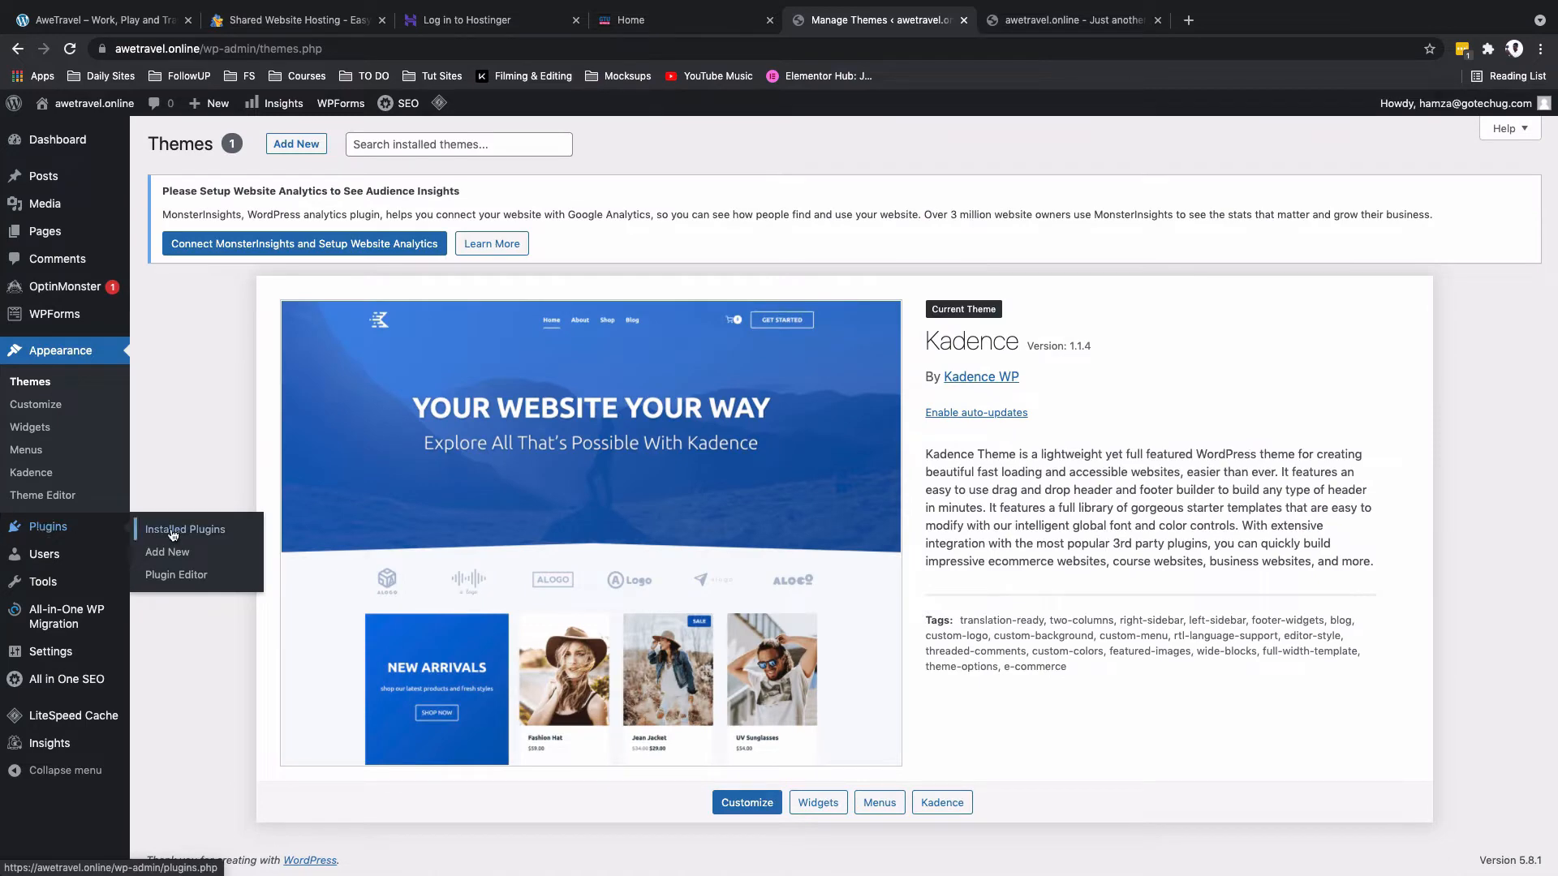
Step: Bulk-deactivate all installed plugins except LiteSpeed Cache
click(185, 529)
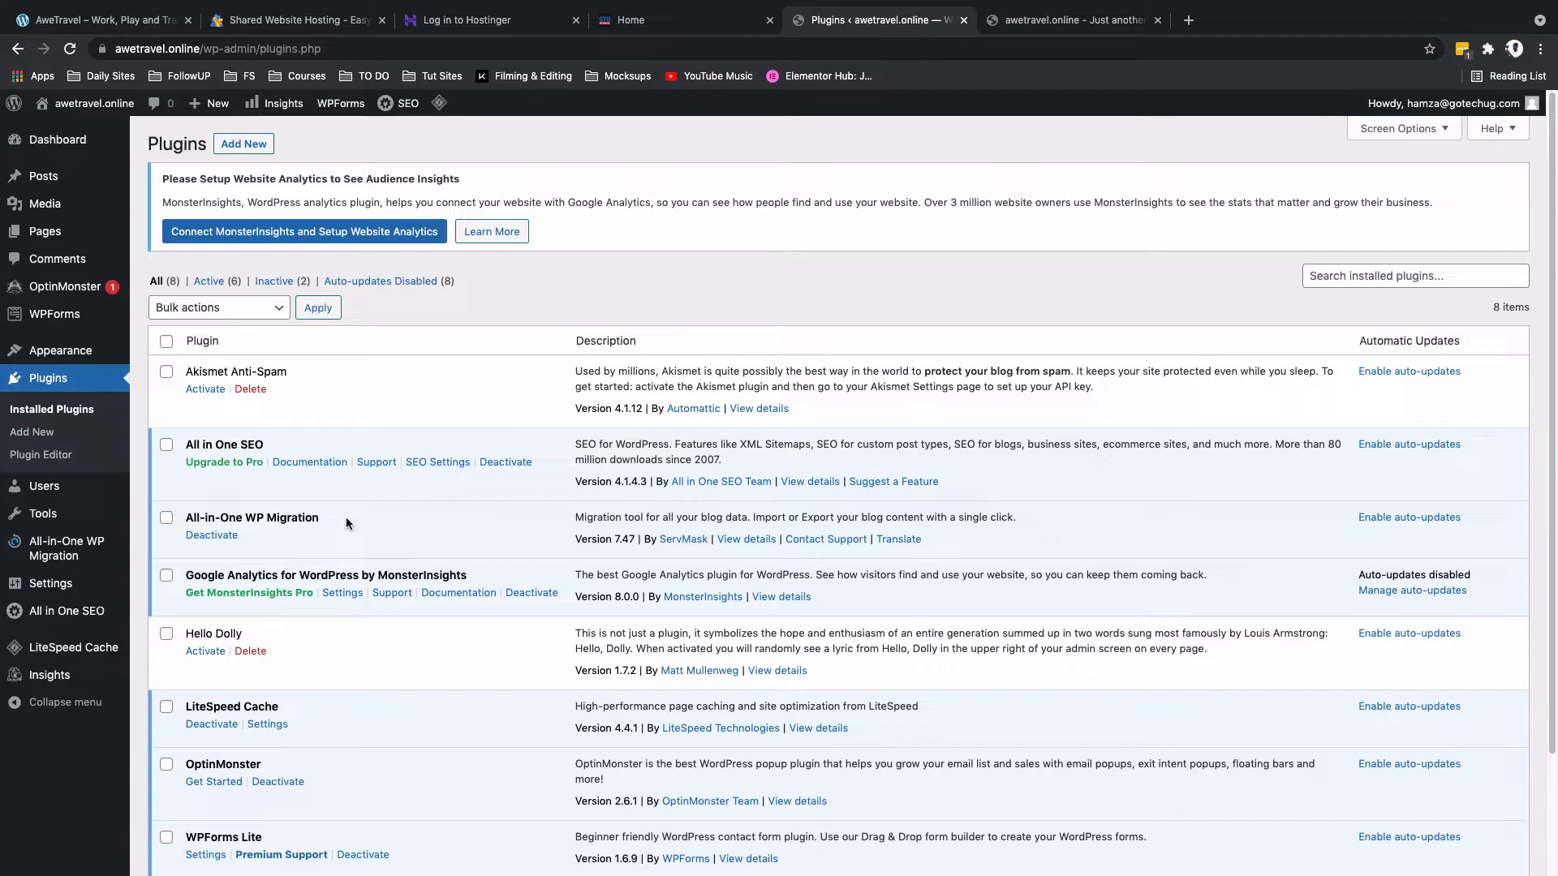
mouse_move(347, 525)
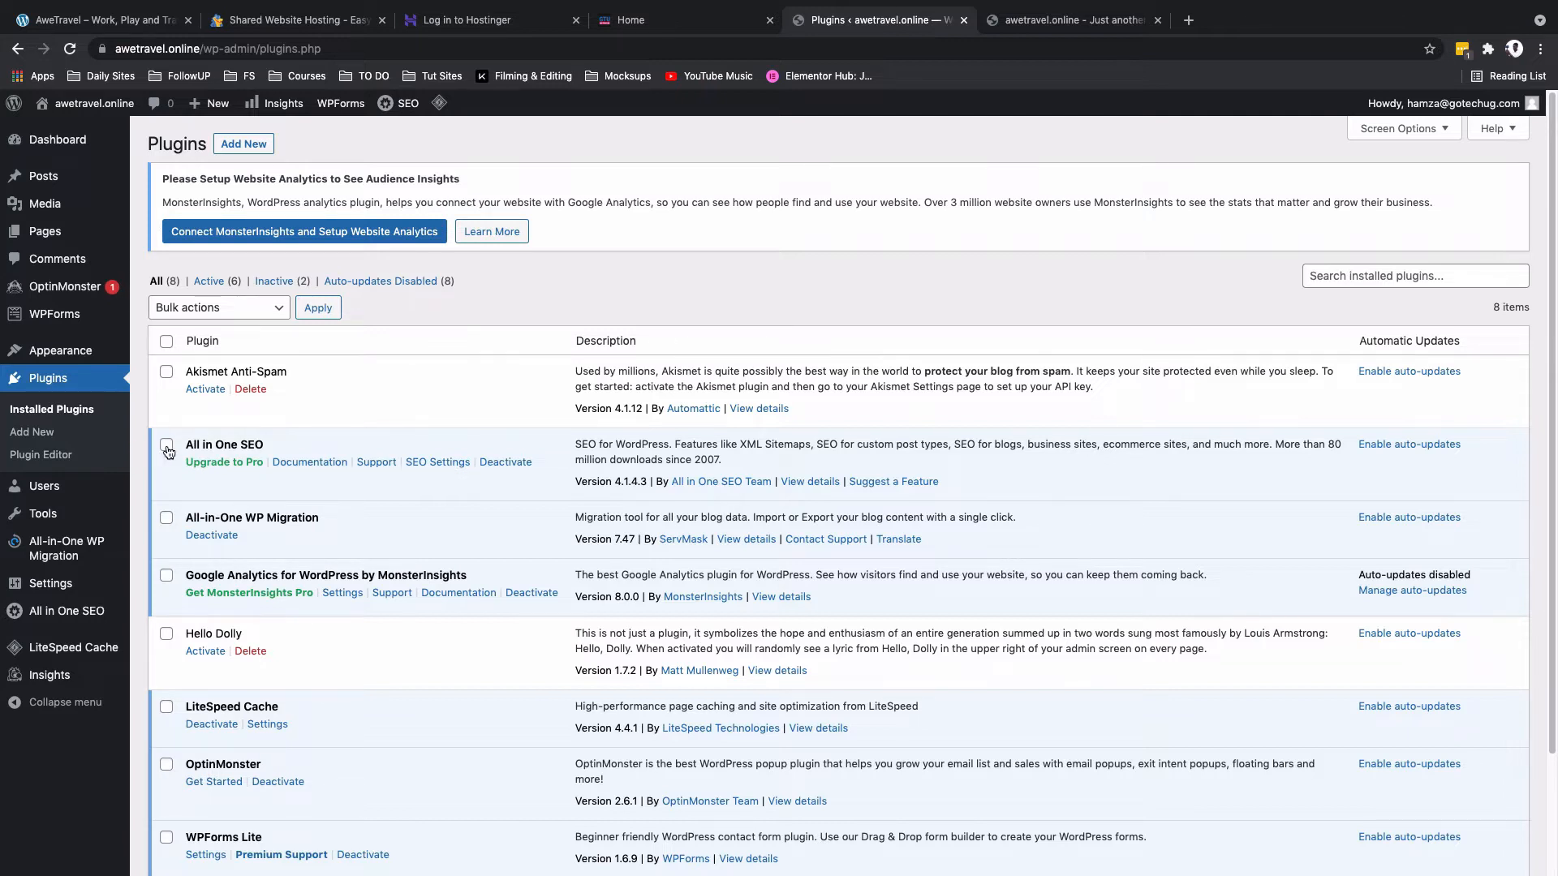
click(165, 447)
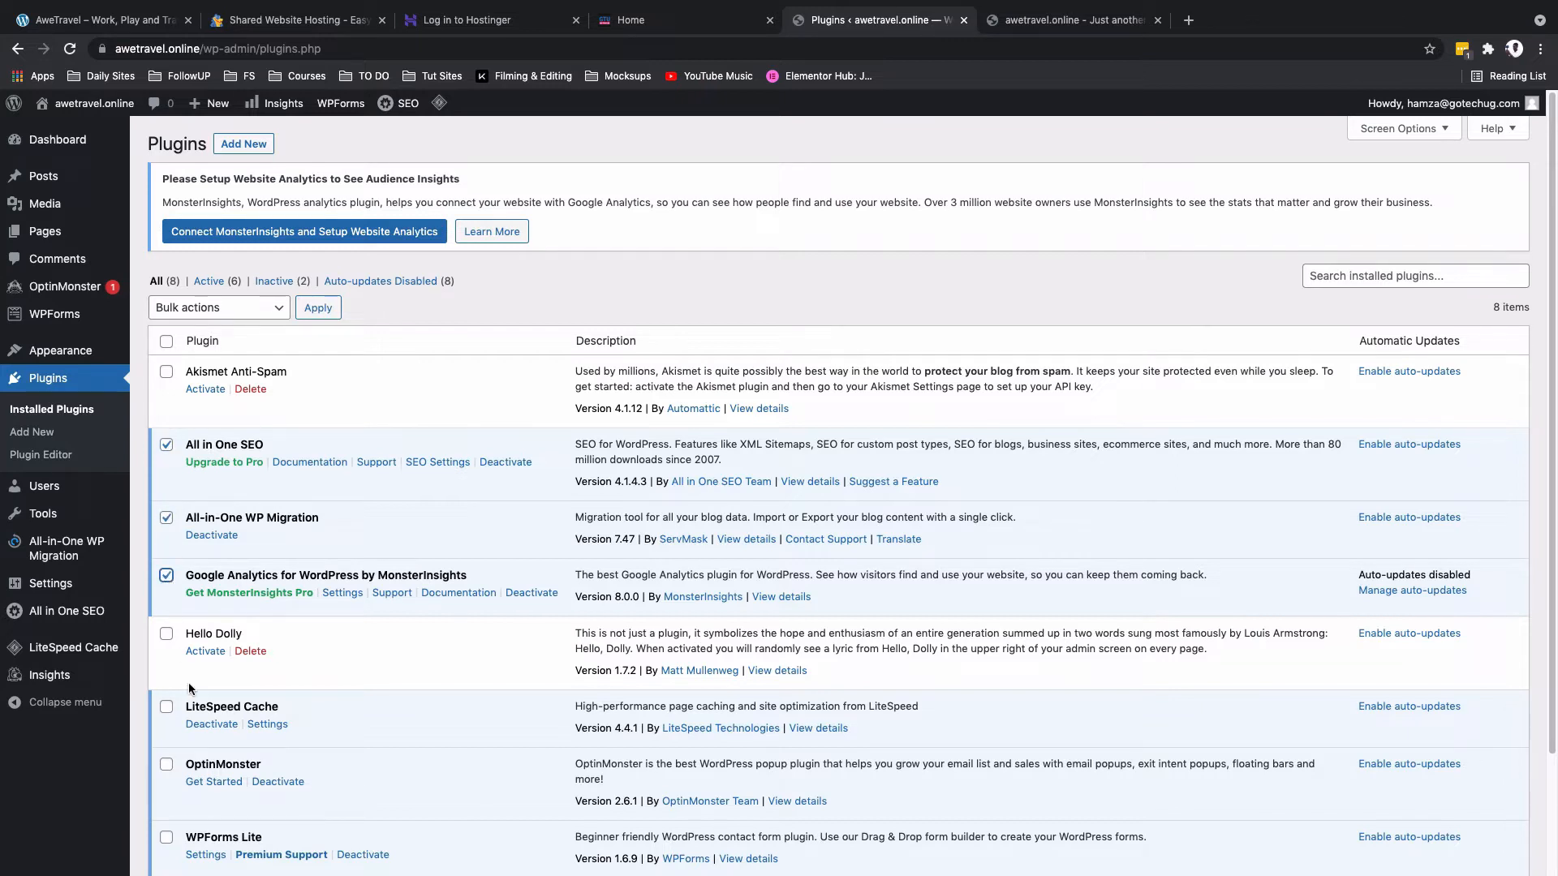
scroll(down, 3)
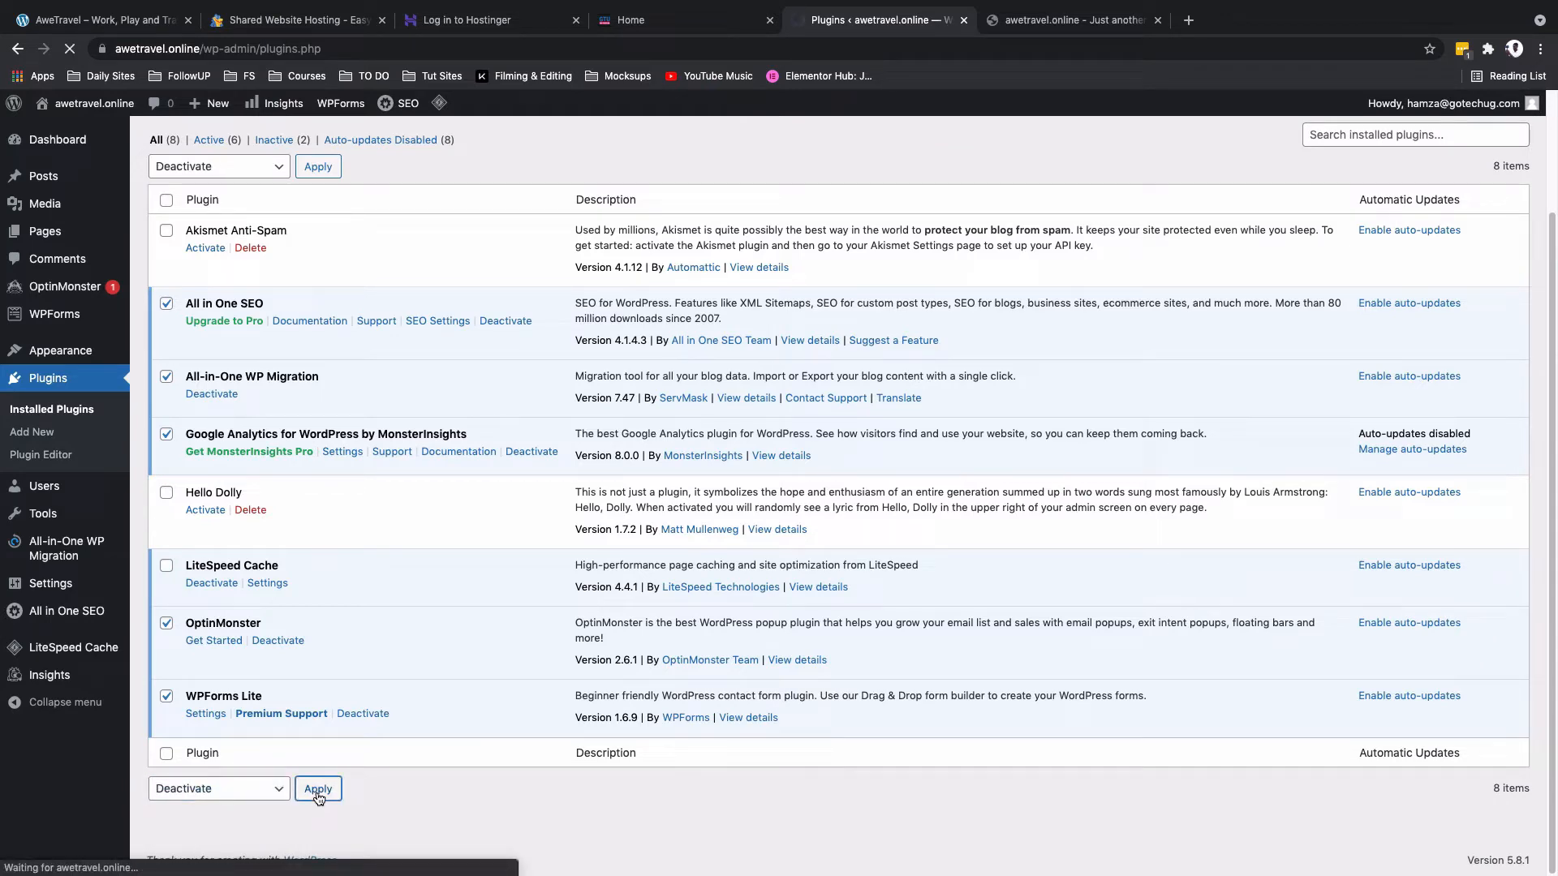
click(316, 789)
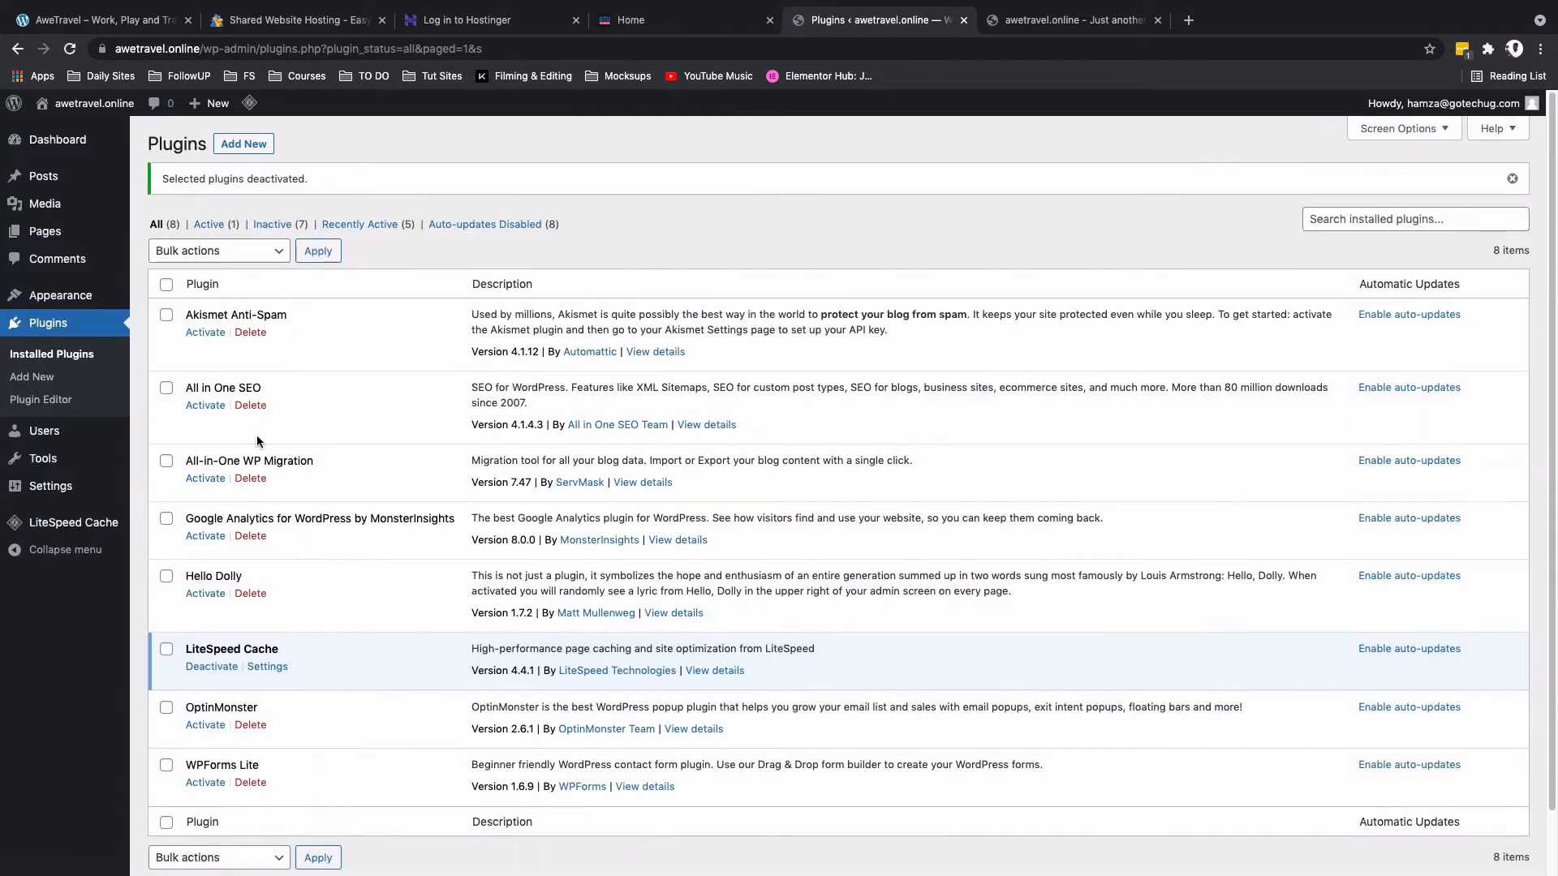
Step: Bulk-delete the seven inactive plugins, leaving only LiteSpeed Cache installed
click(166, 284)
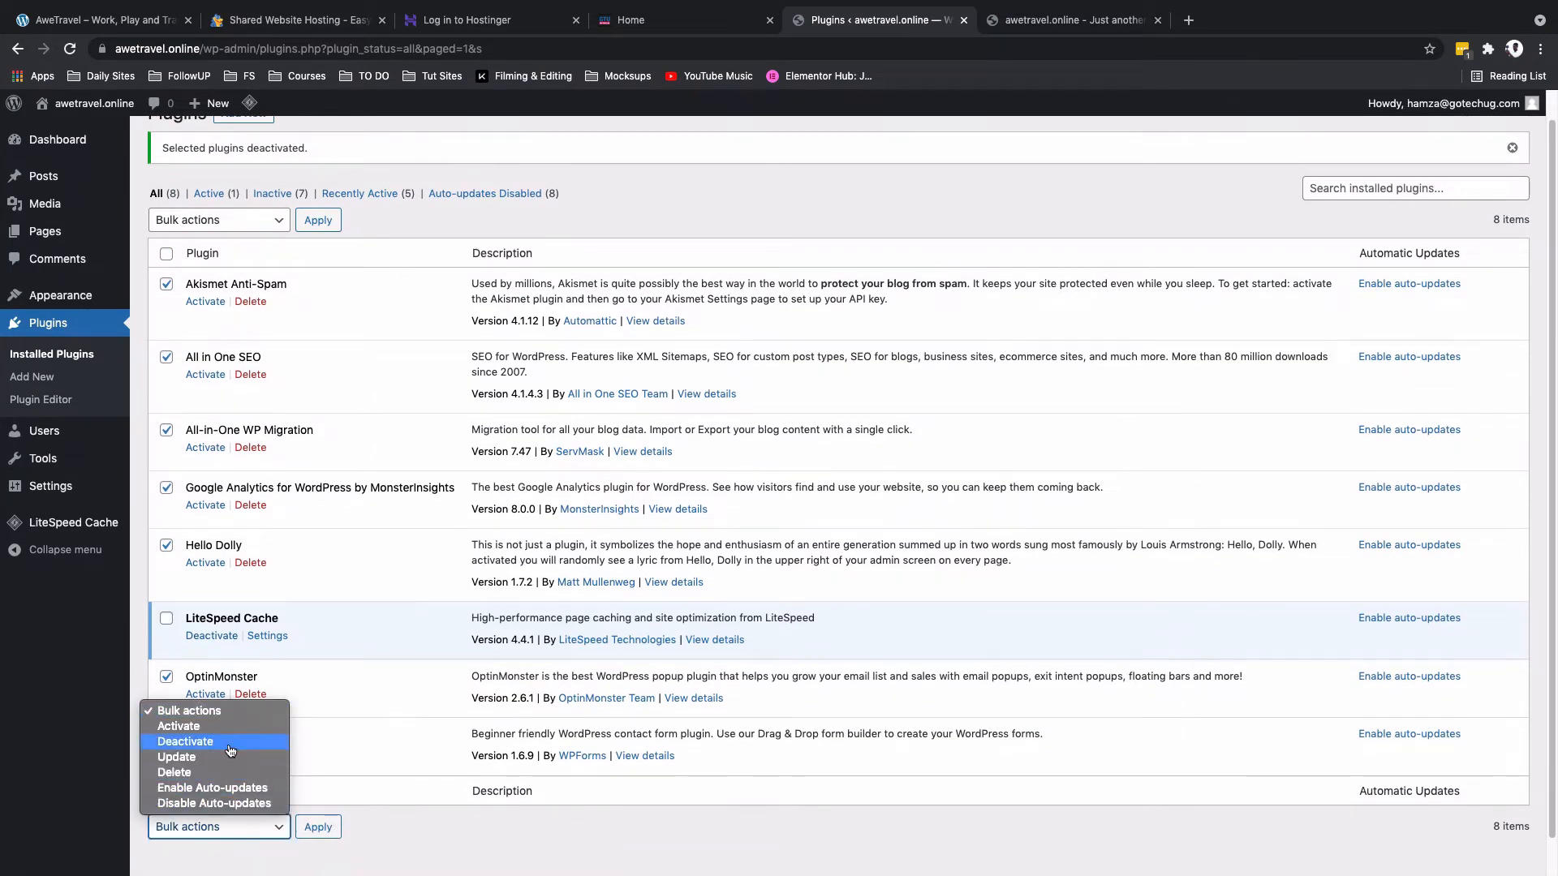
click(173, 773)
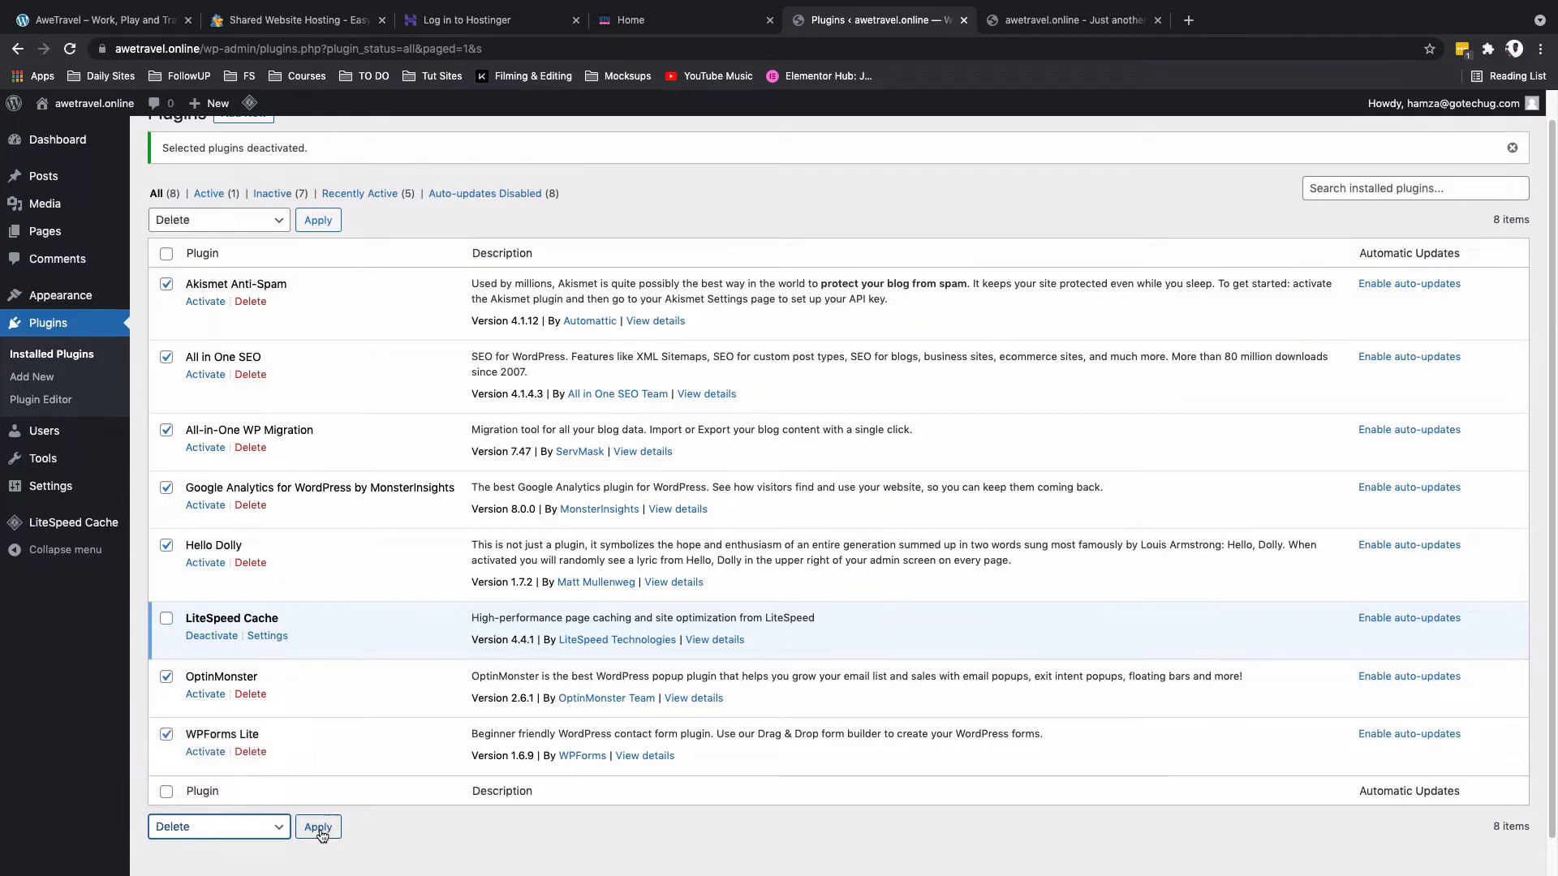
click(317, 826)
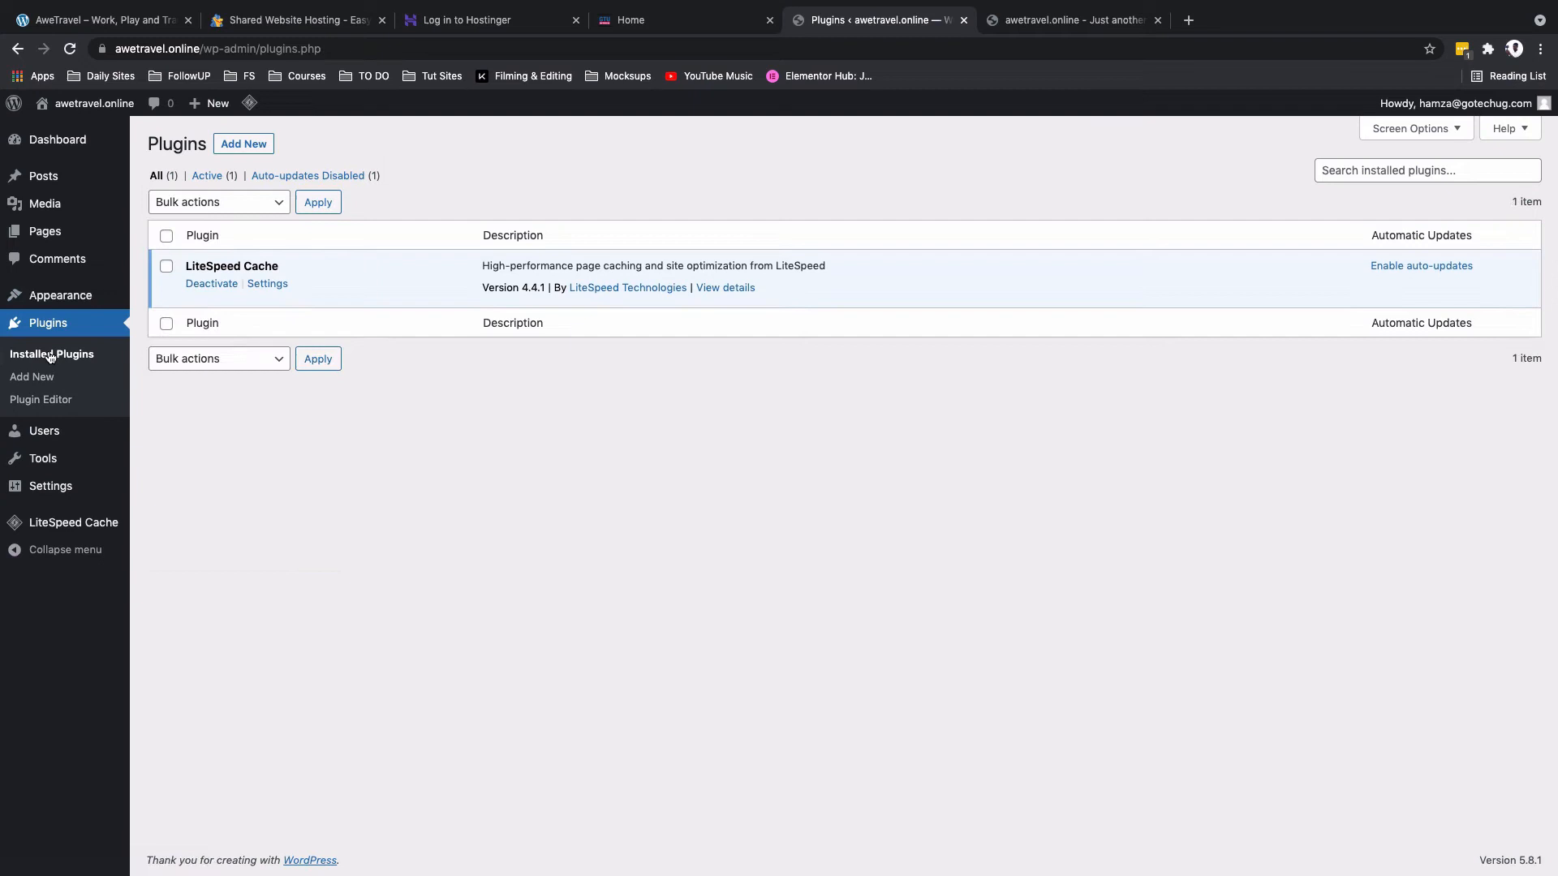
mouse_move(336, 151)
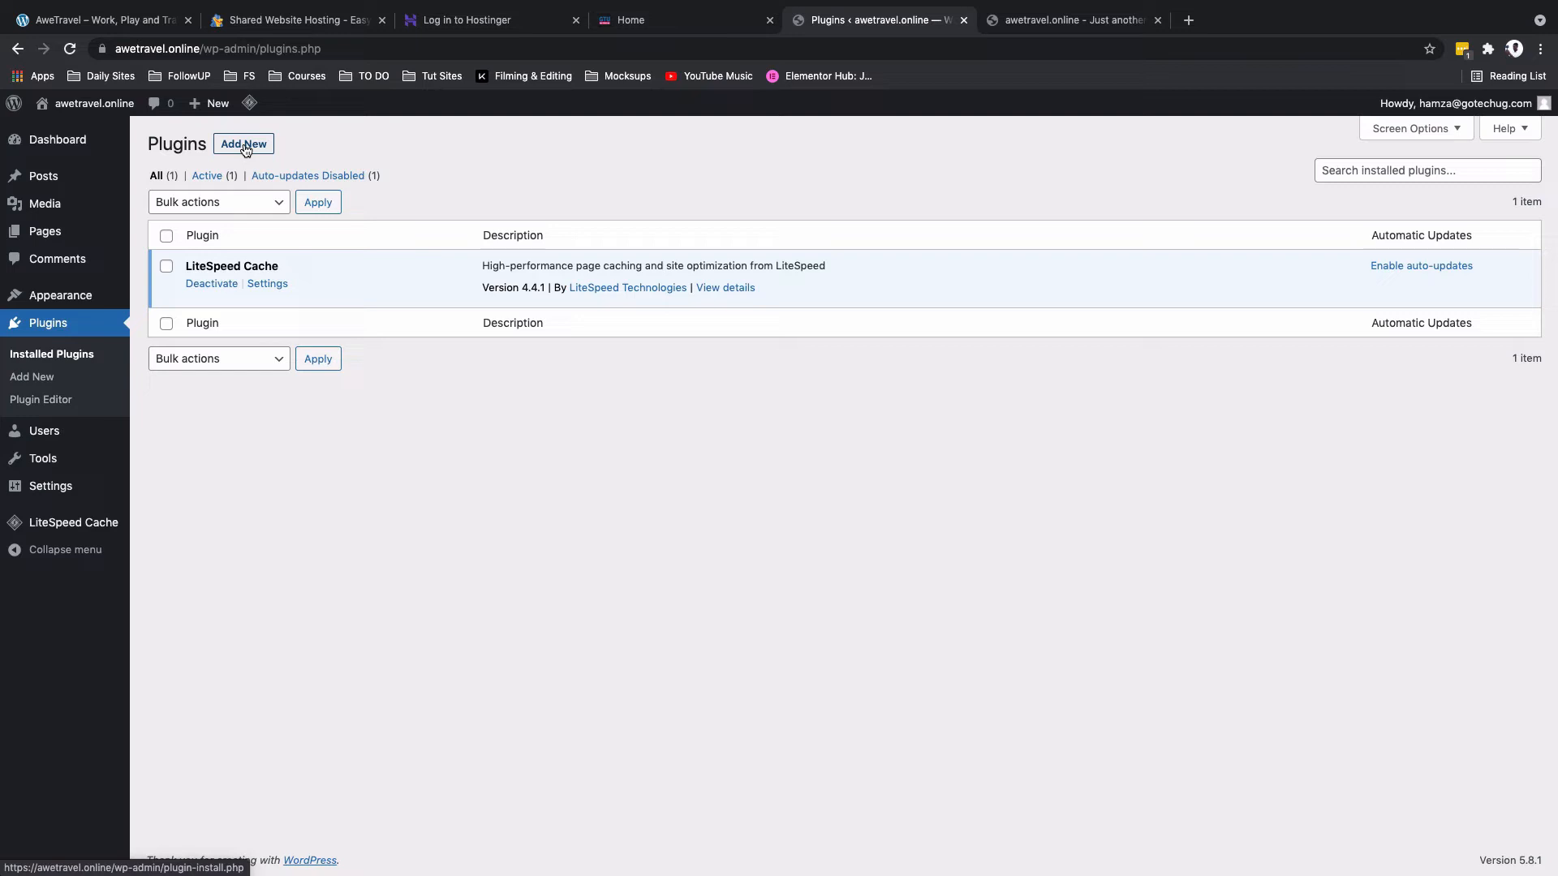
Step: Search new plugins for 'ele' and install Elementor Website Builder
click(242, 143)
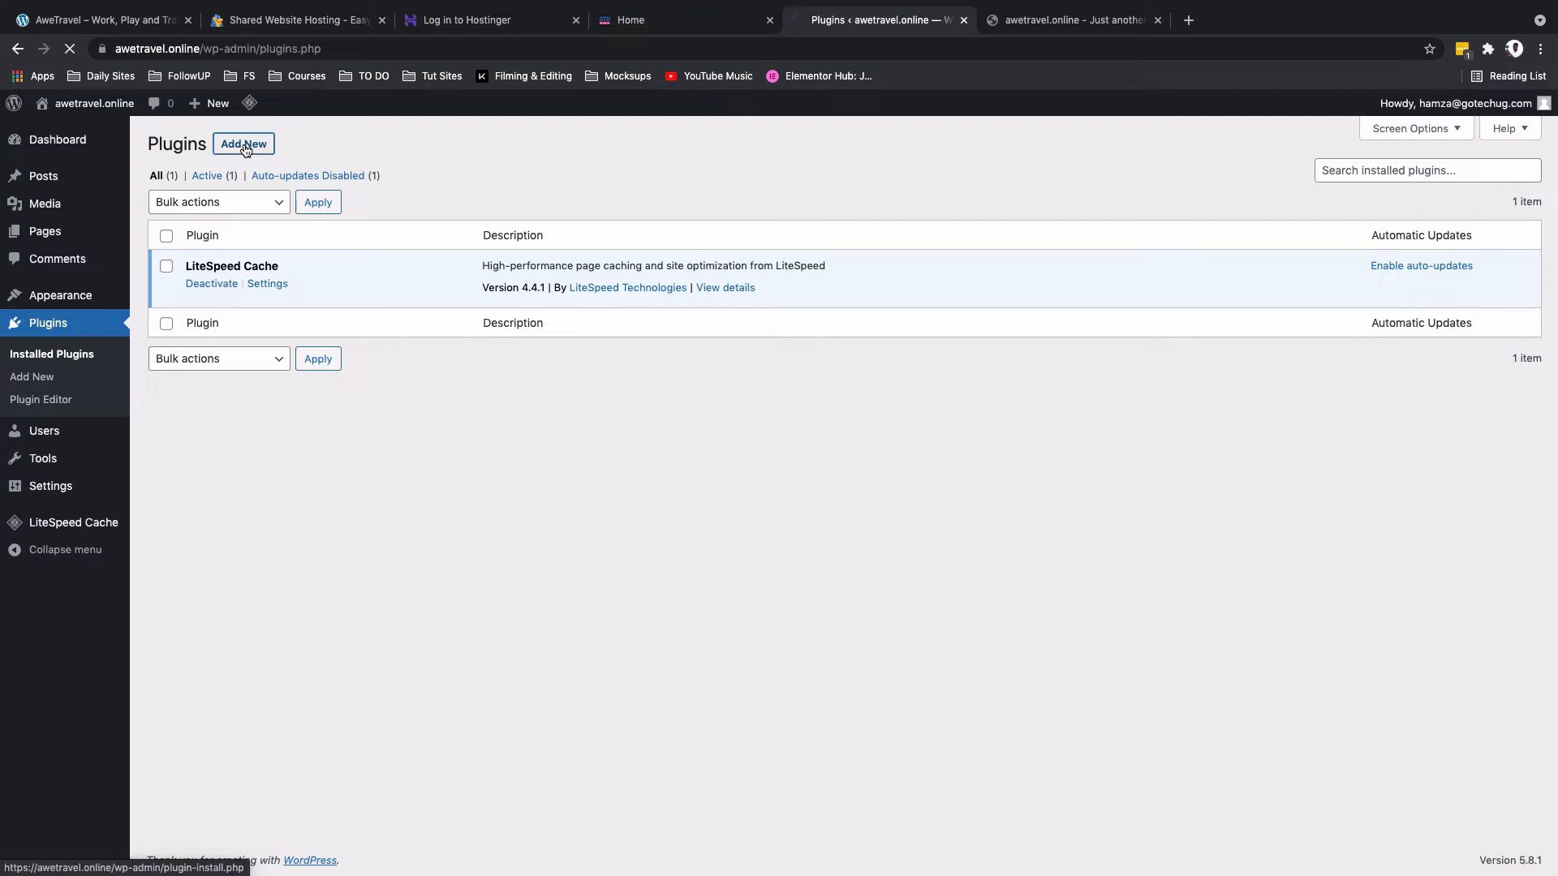
click(242, 143)
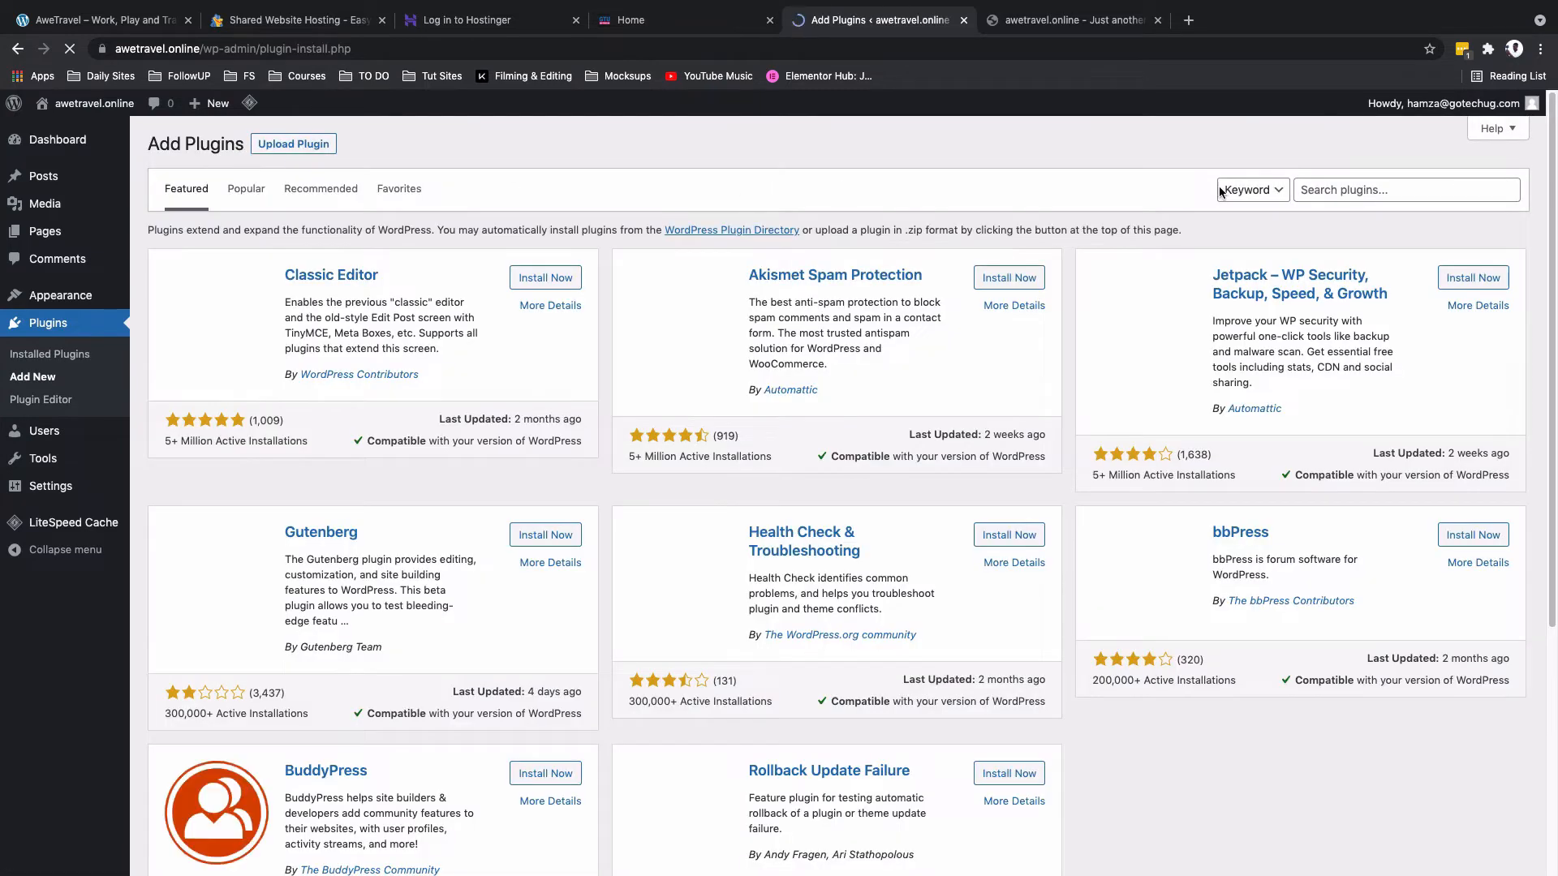
text(elementor)
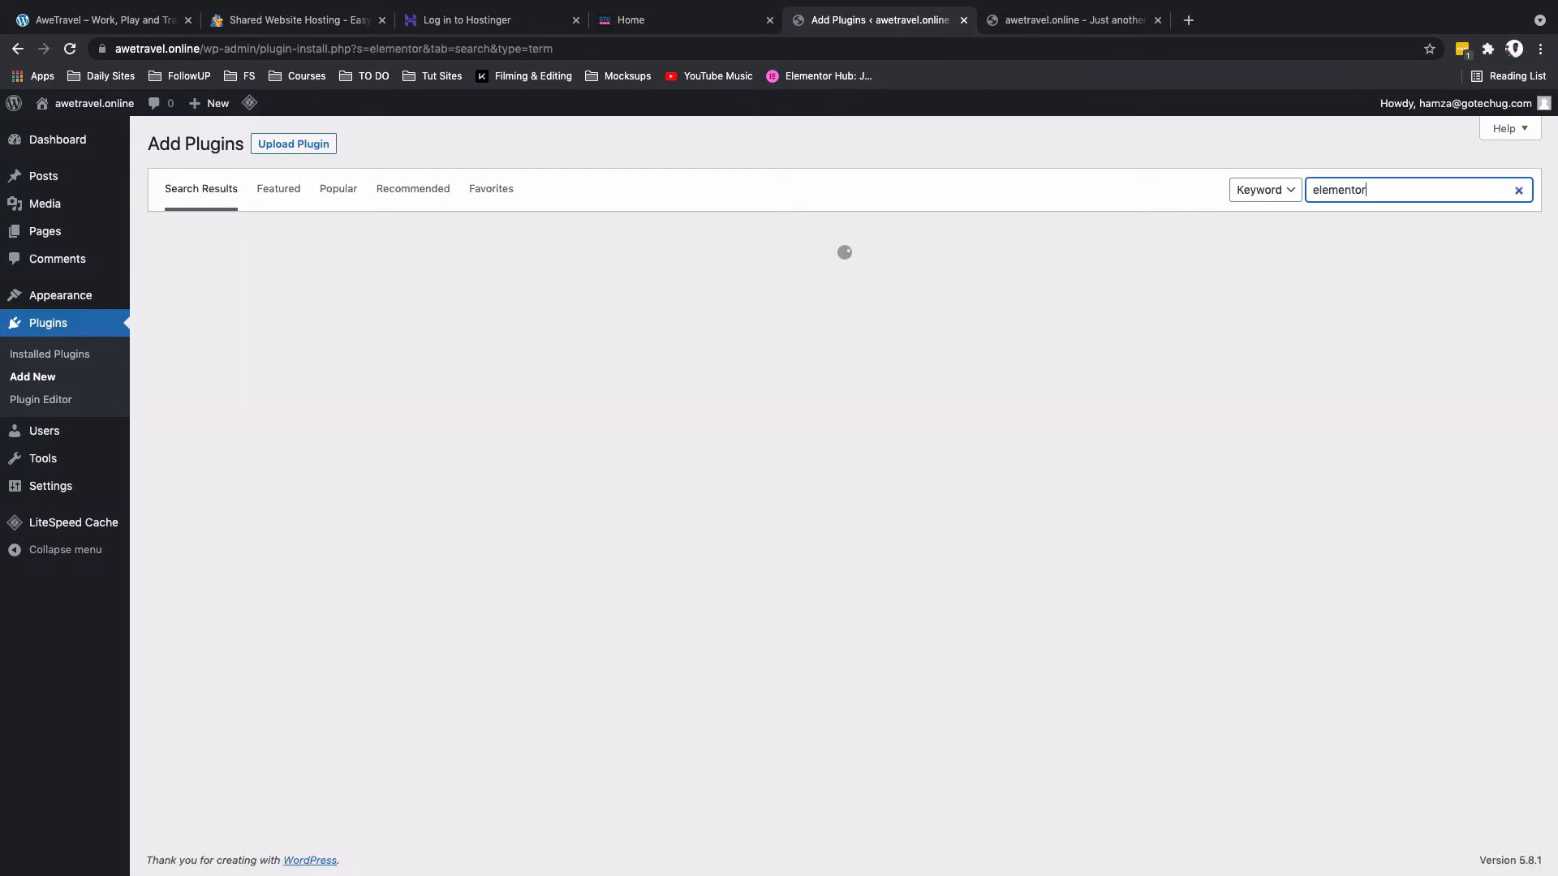
click(537, 280)
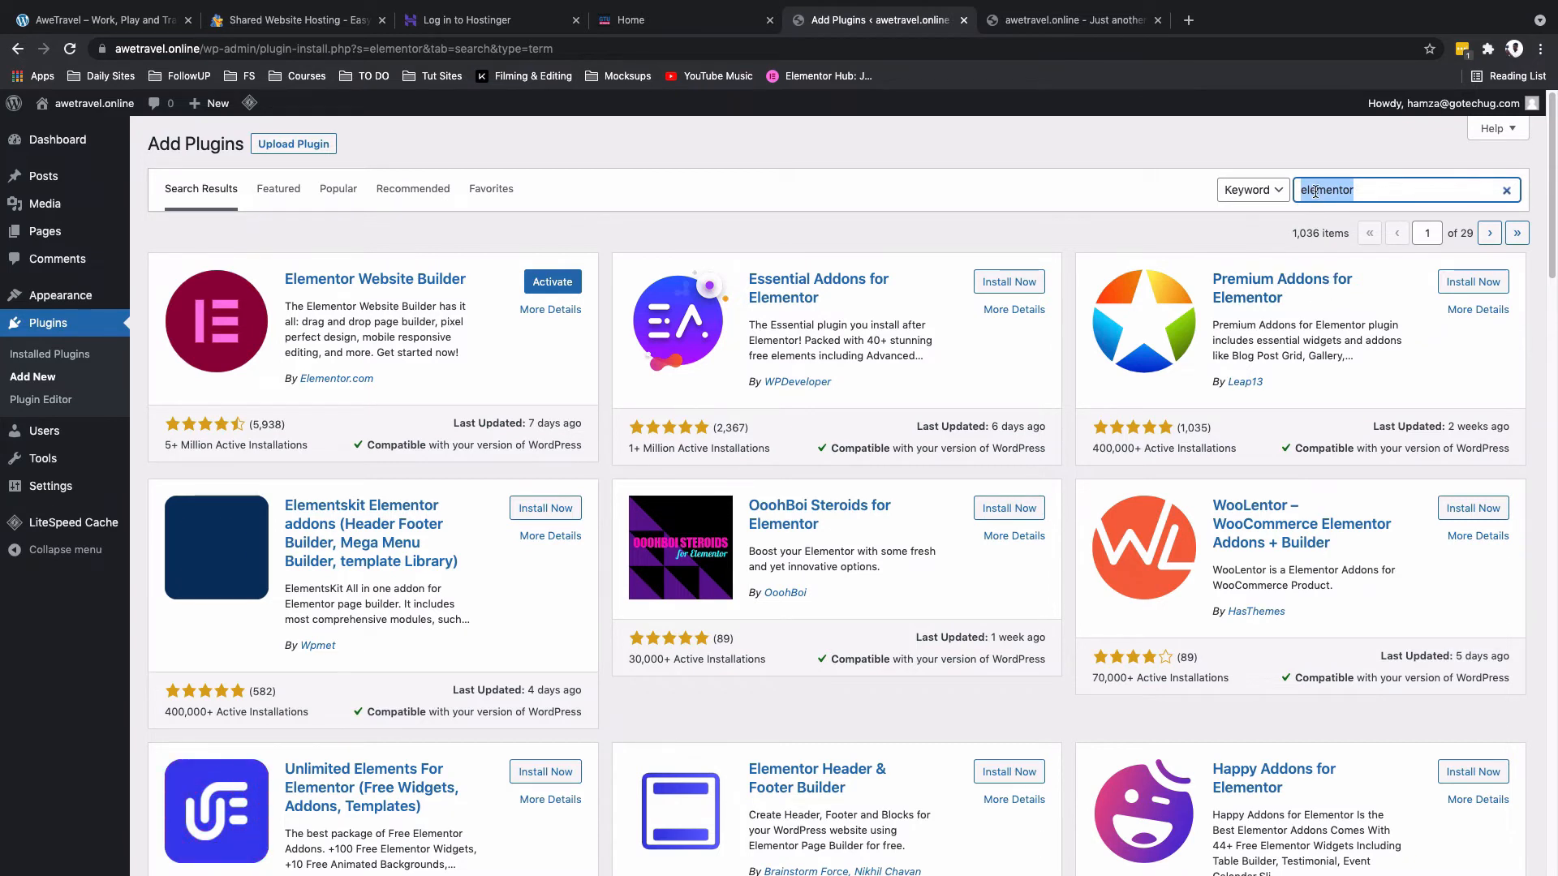
Step: Search for 'premiu' and install Premium Addons for Elementor
text(premium addons)
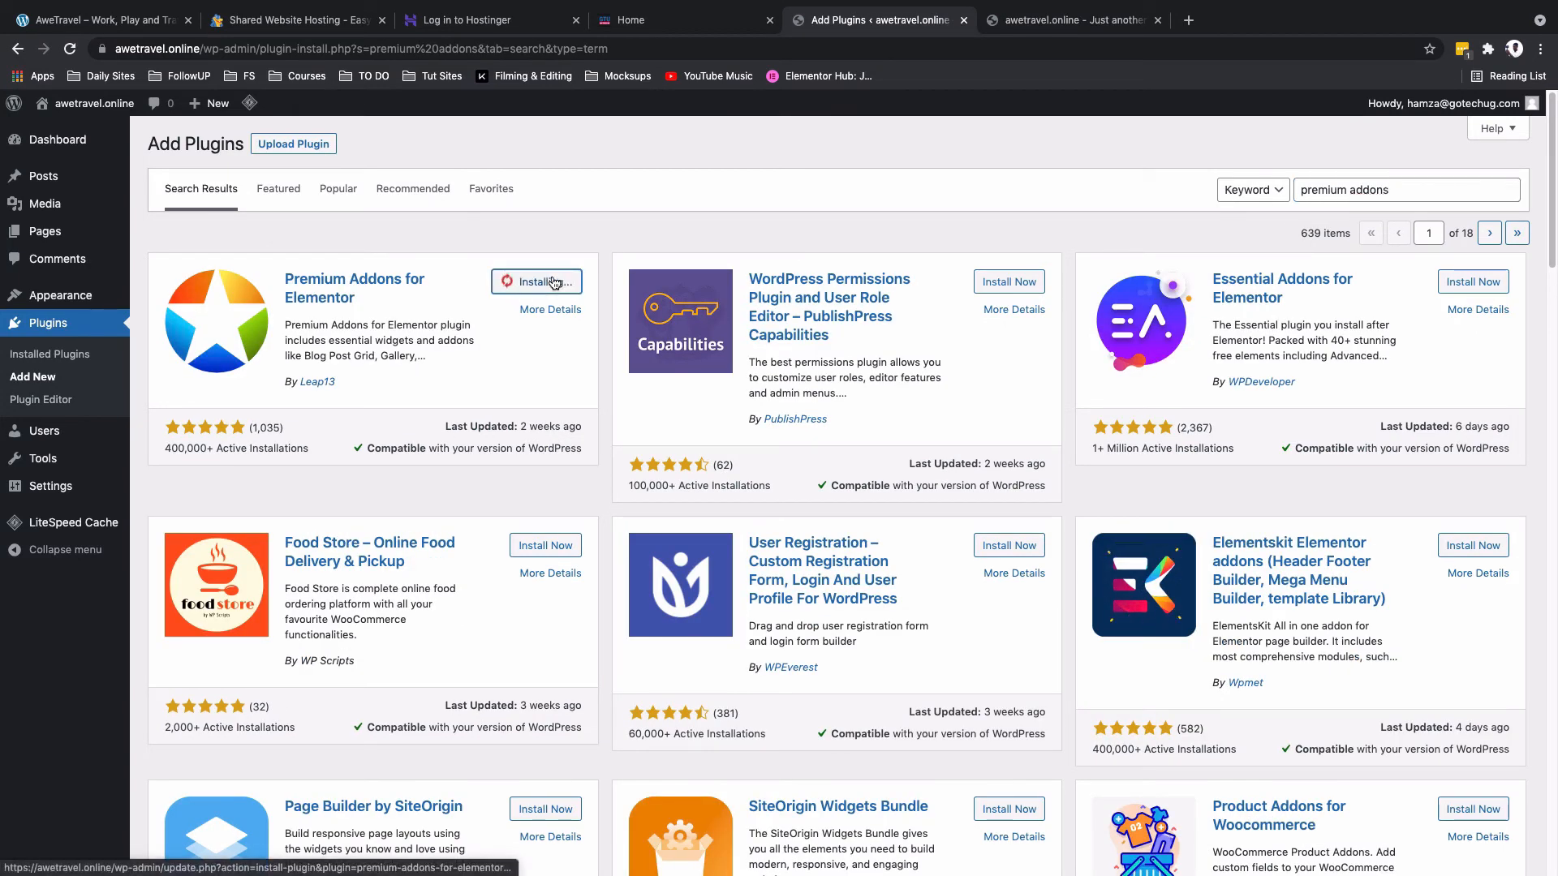
click(537, 281)
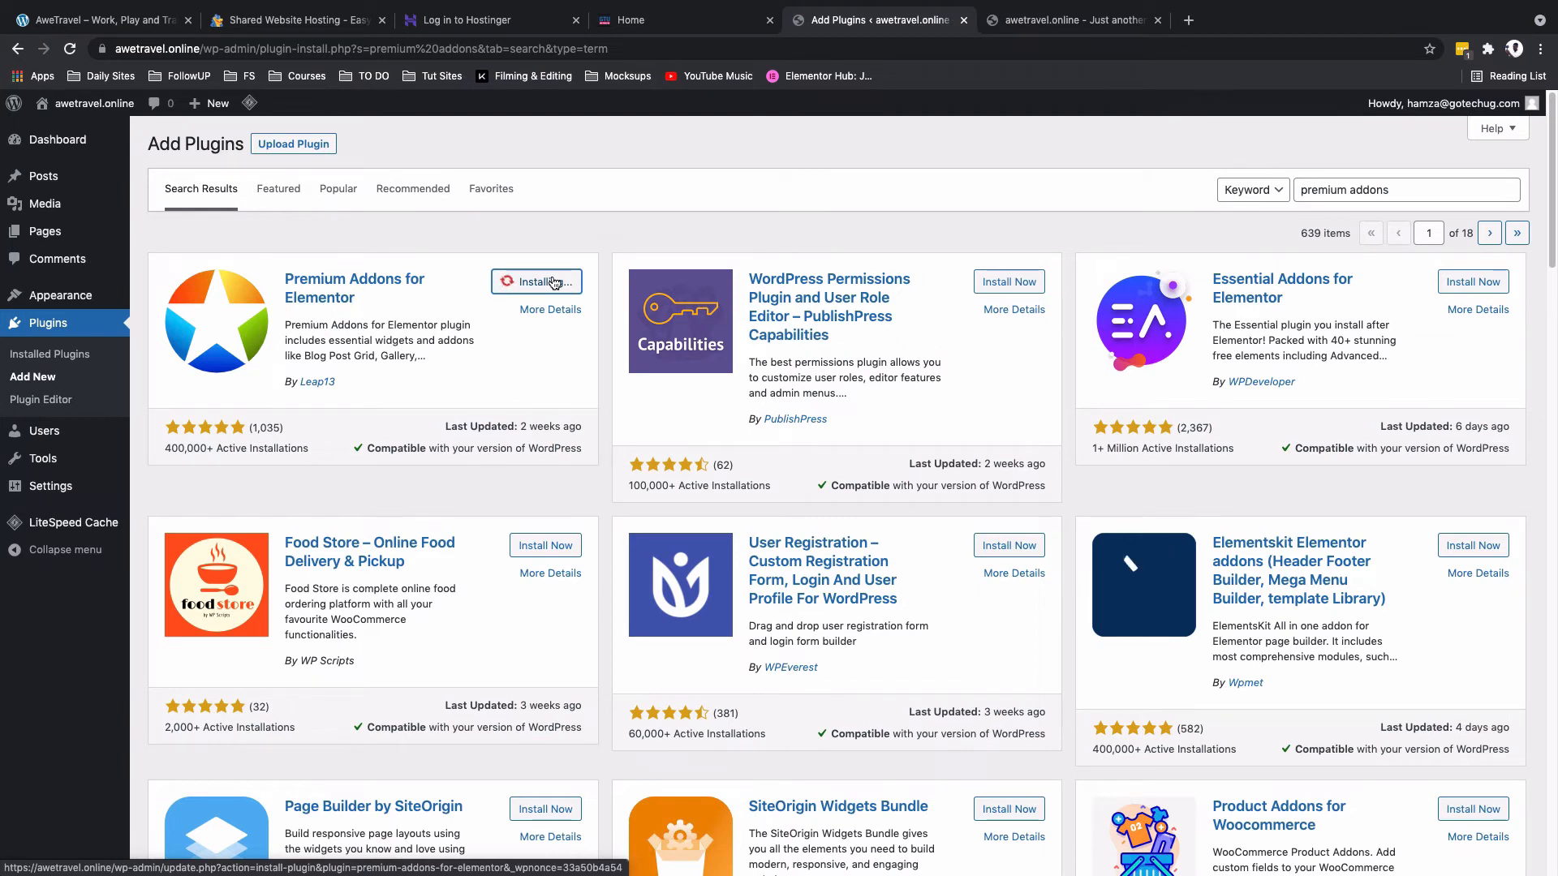
click(537, 281)
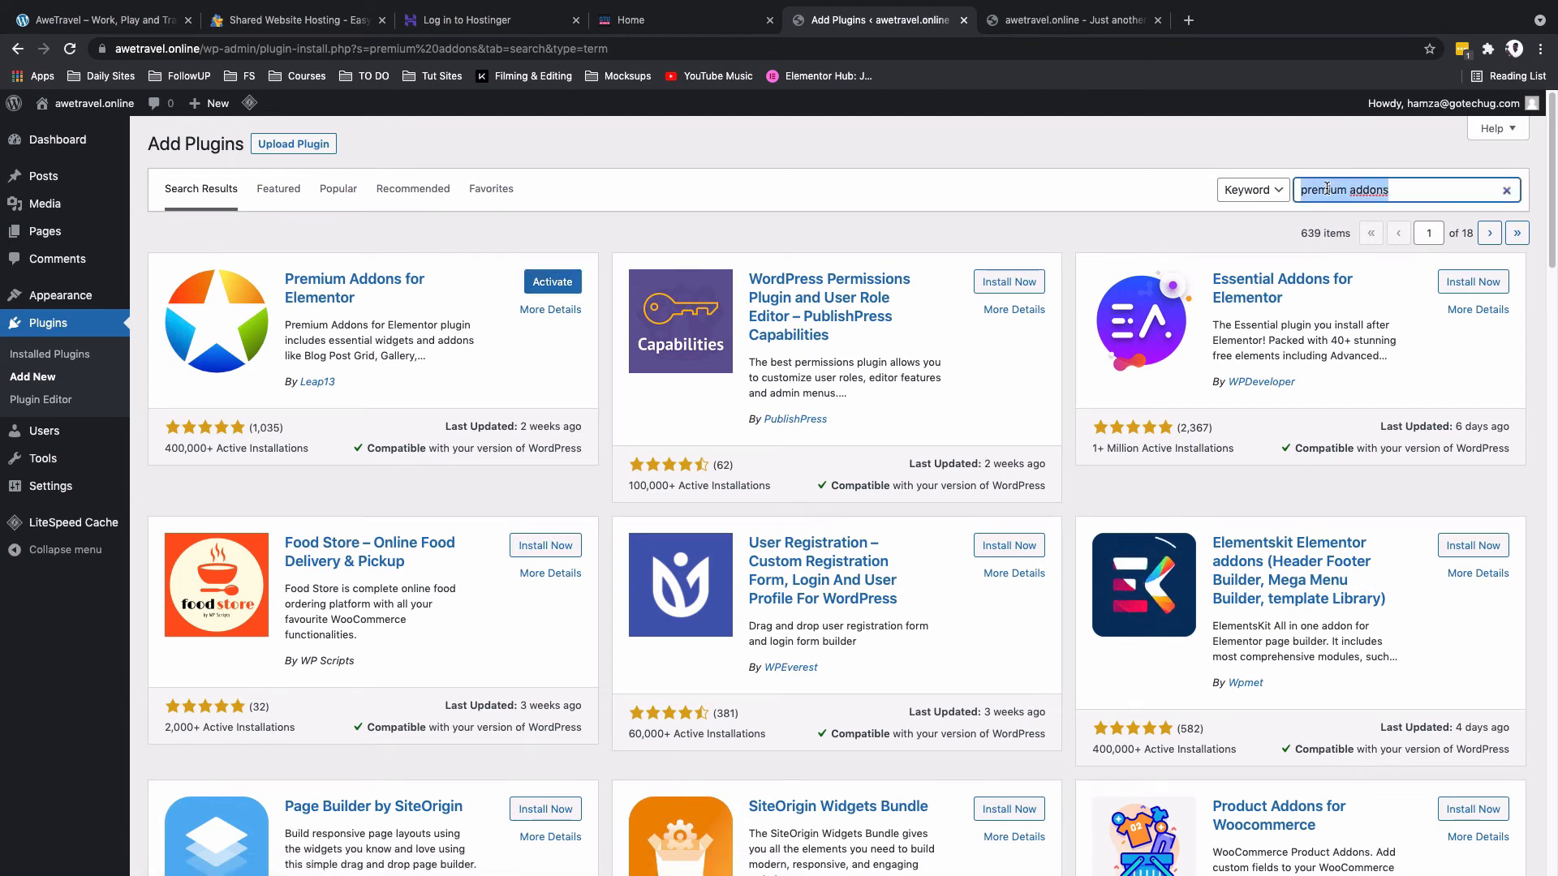
Step: Search for 'contact' and install Contact Form 7
text(contact form 7)
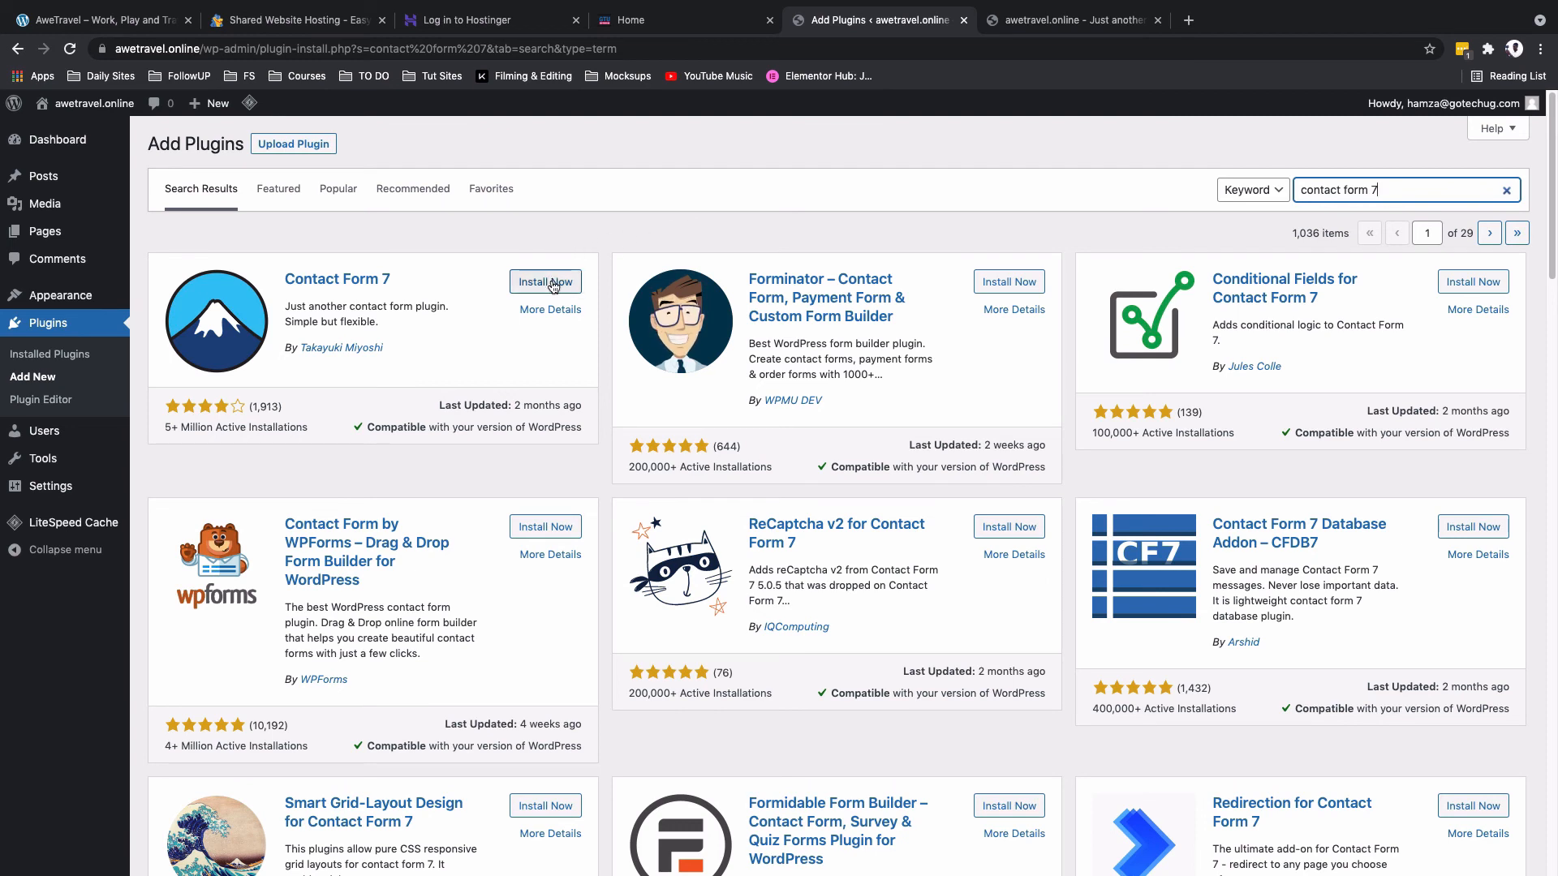
click(545, 281)
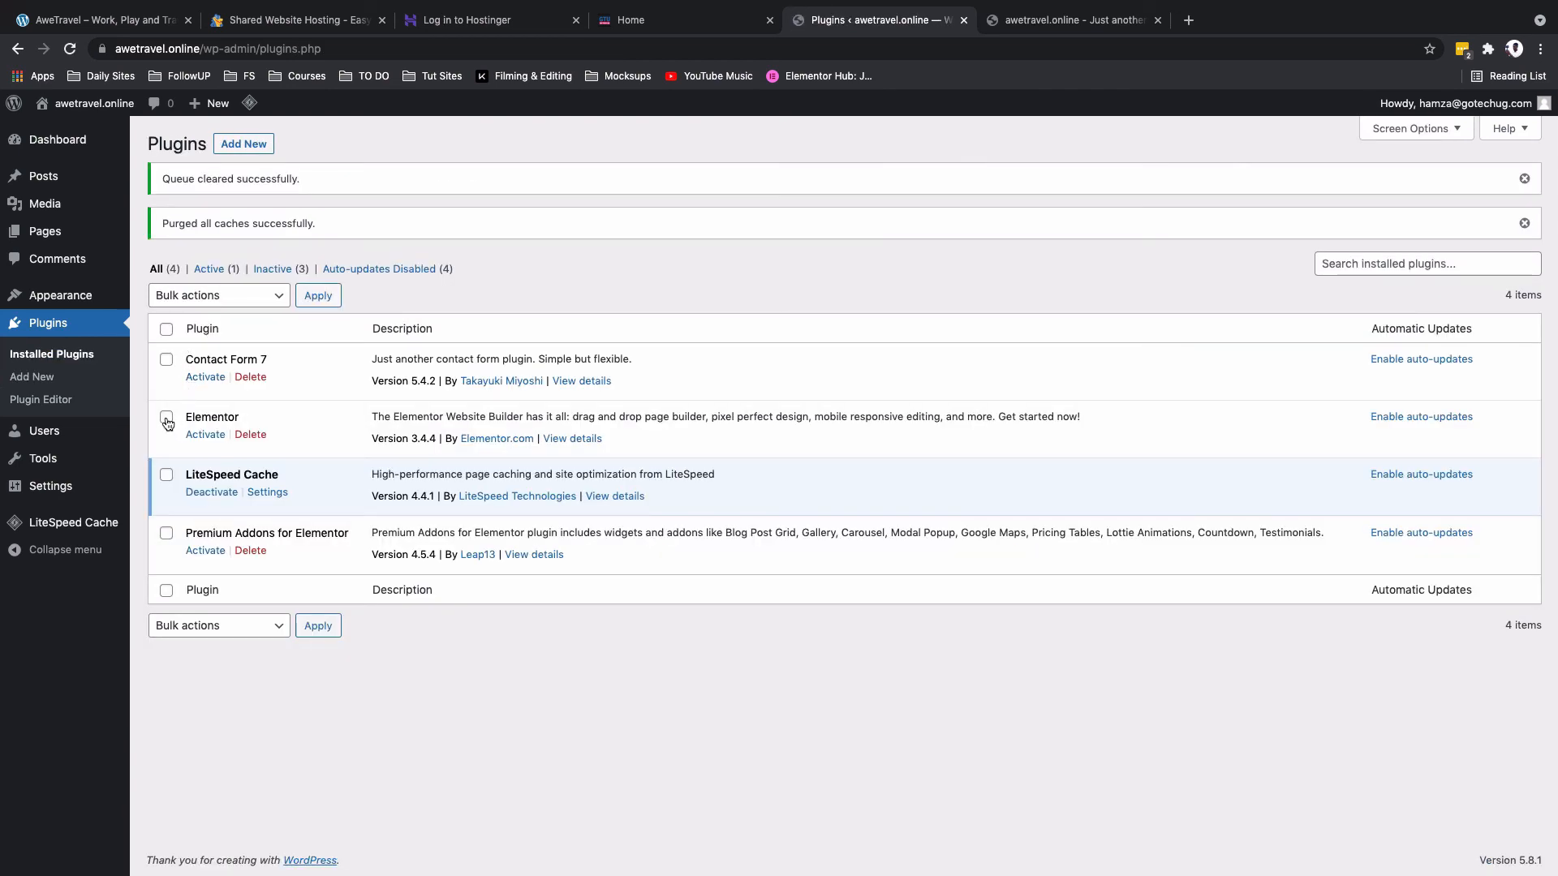
Step: Activate Elementor from the installed plugins list
click(204, 435)
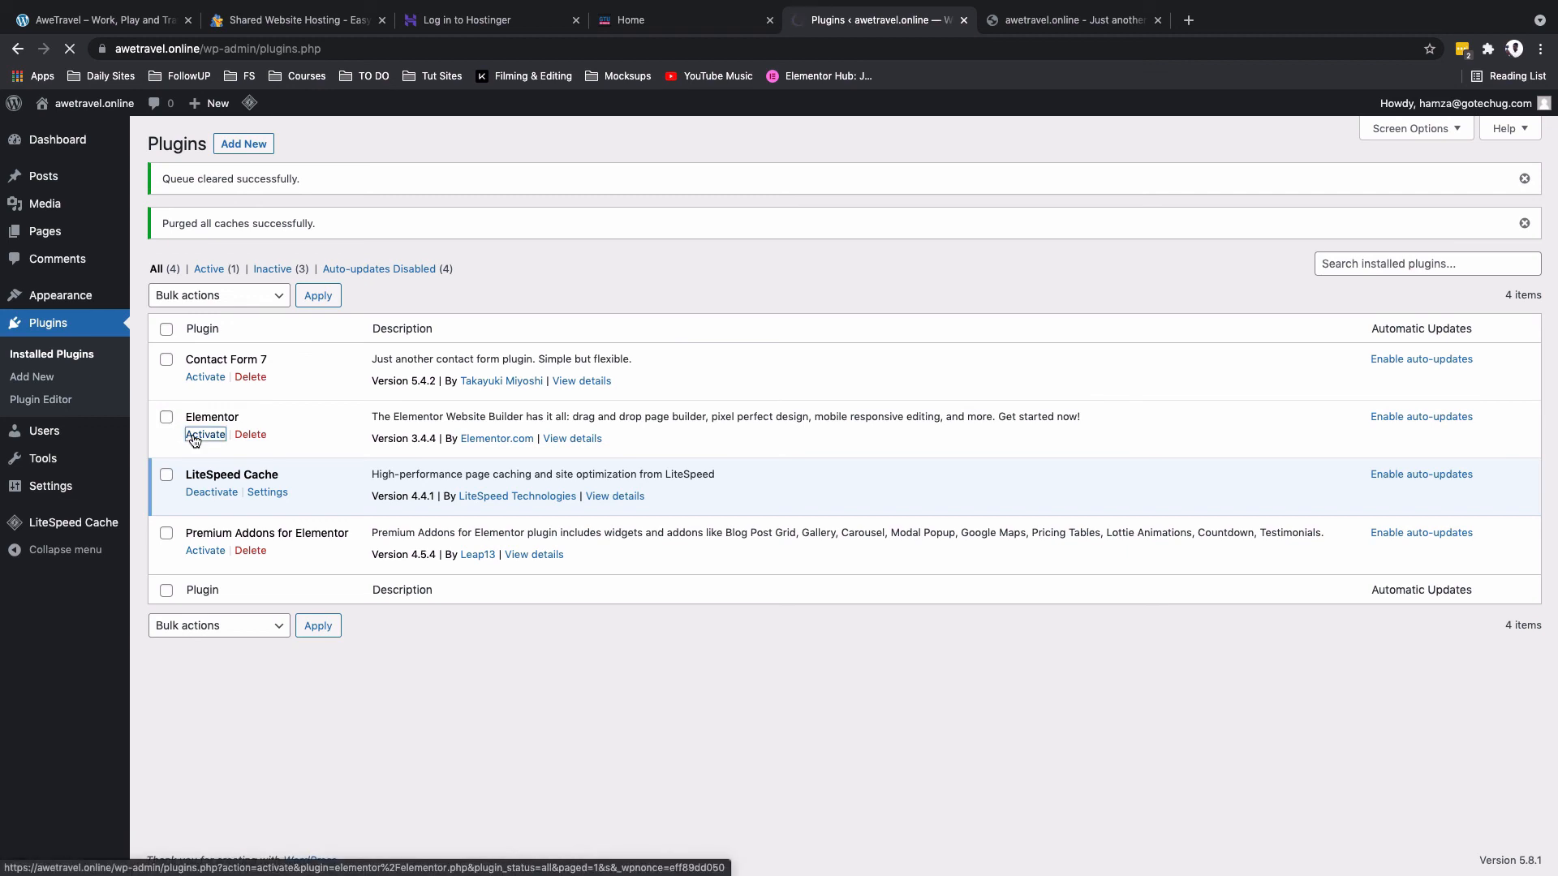
click(205, 435)
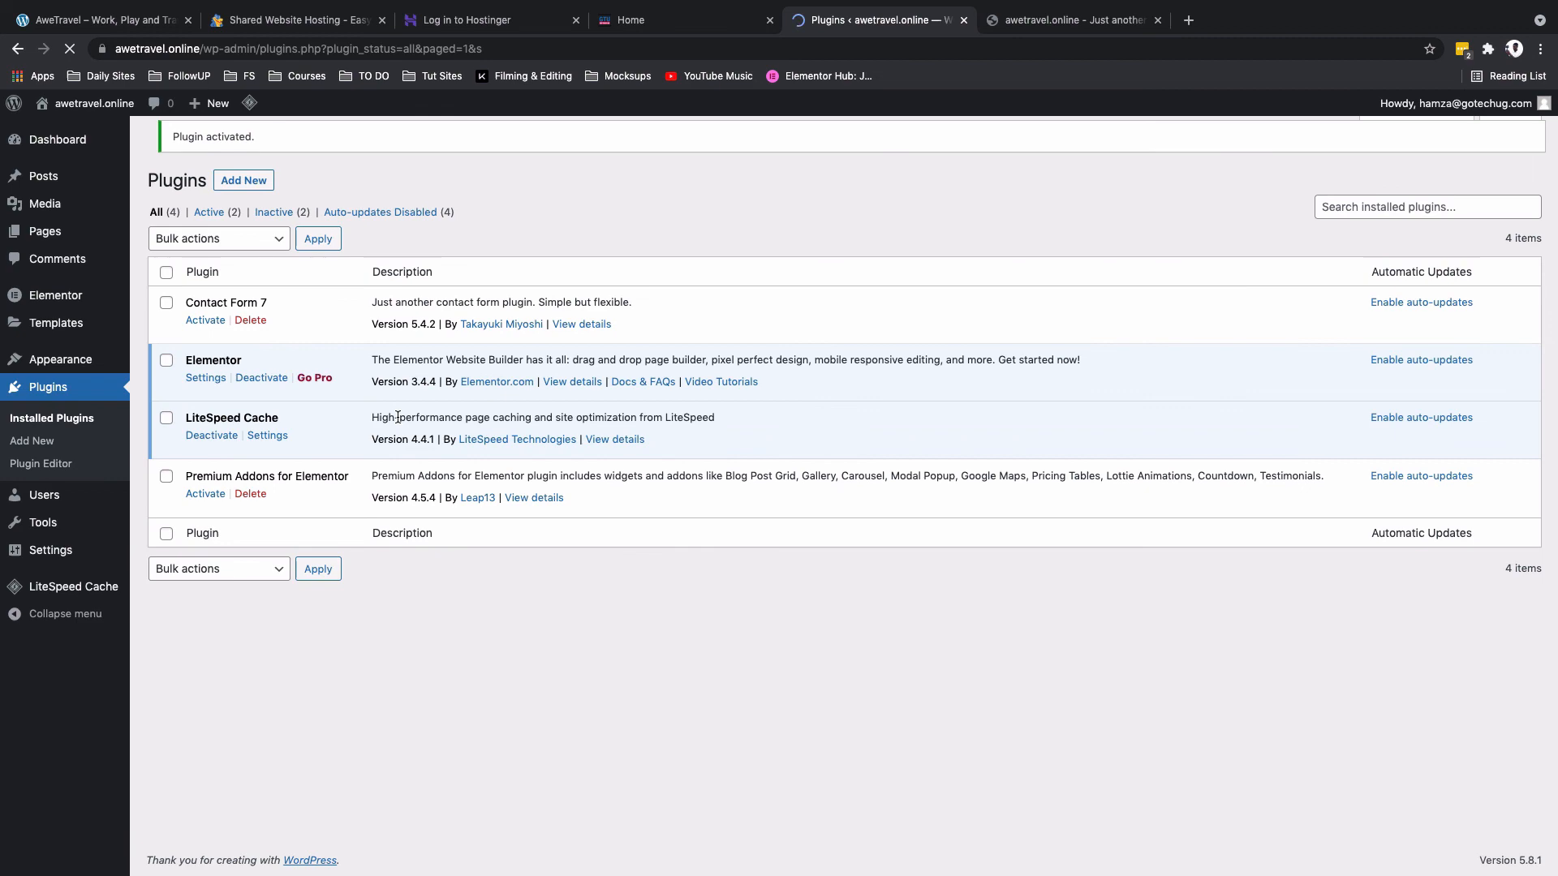